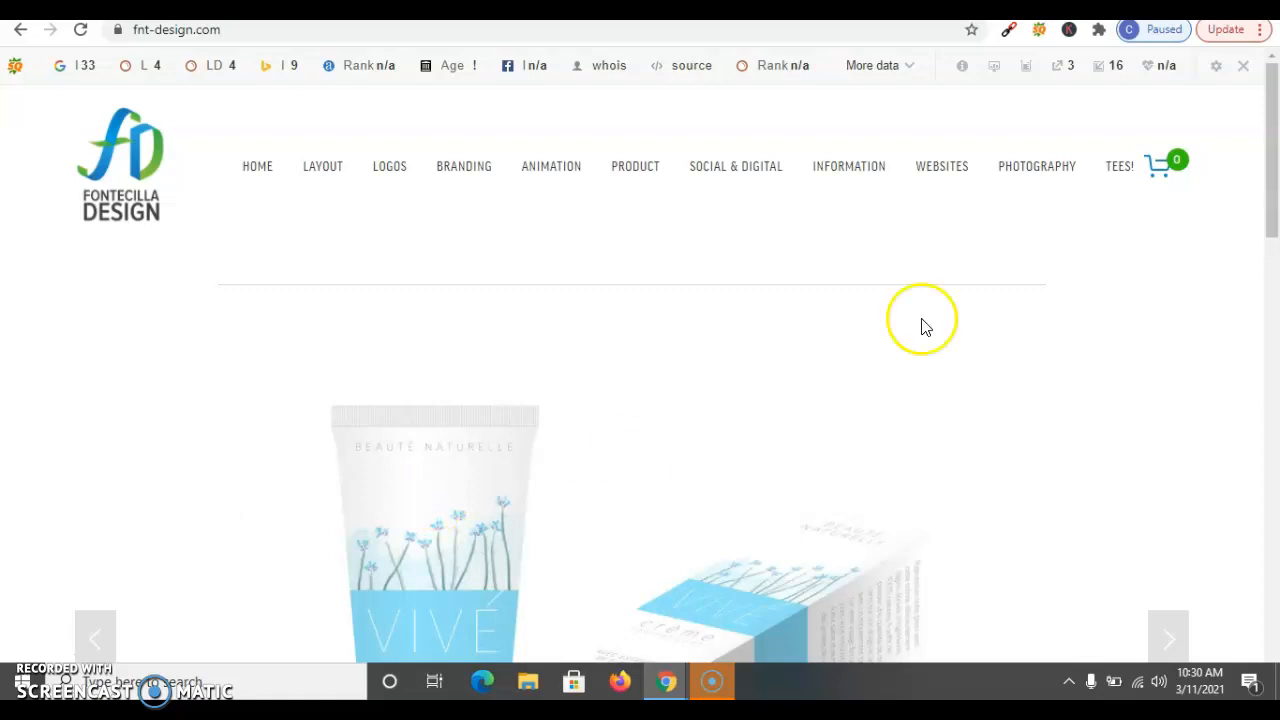
Step: Scroll past the ads to kcwebdesigner.com, the top organic result, and open it
scroll("down", 3)
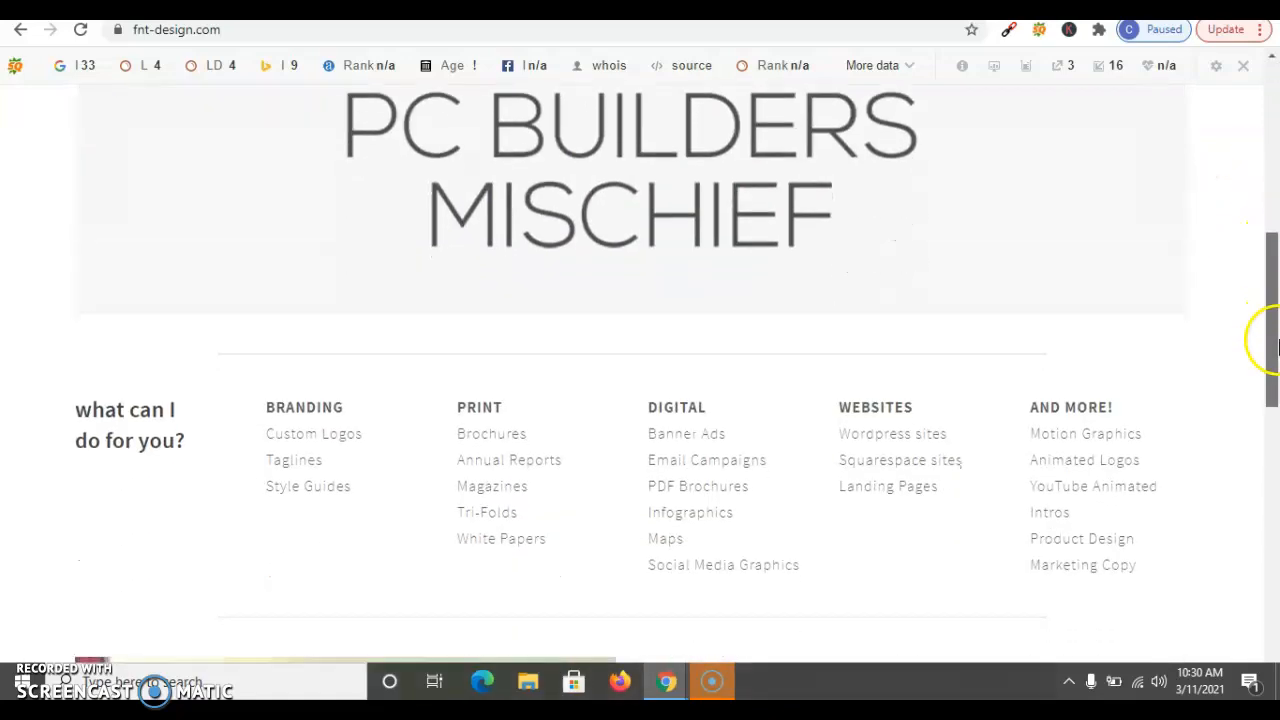
scroll("down", 3)
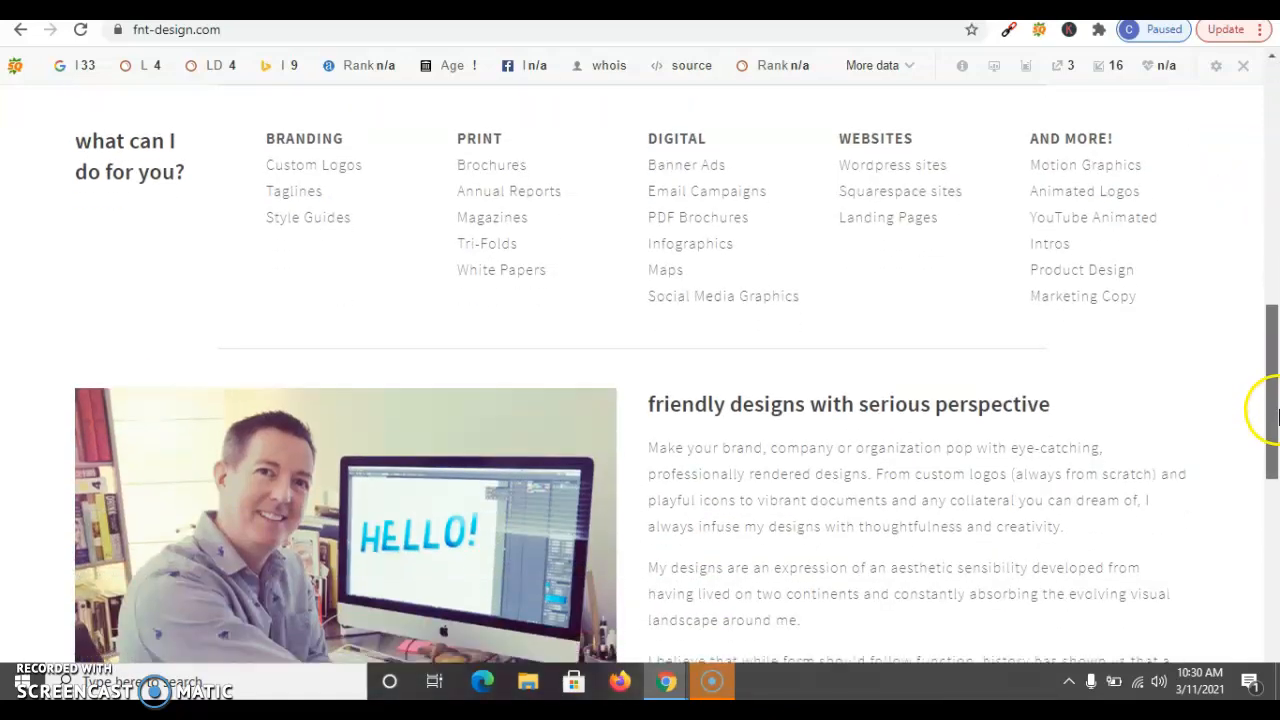
scroll("down", 3)
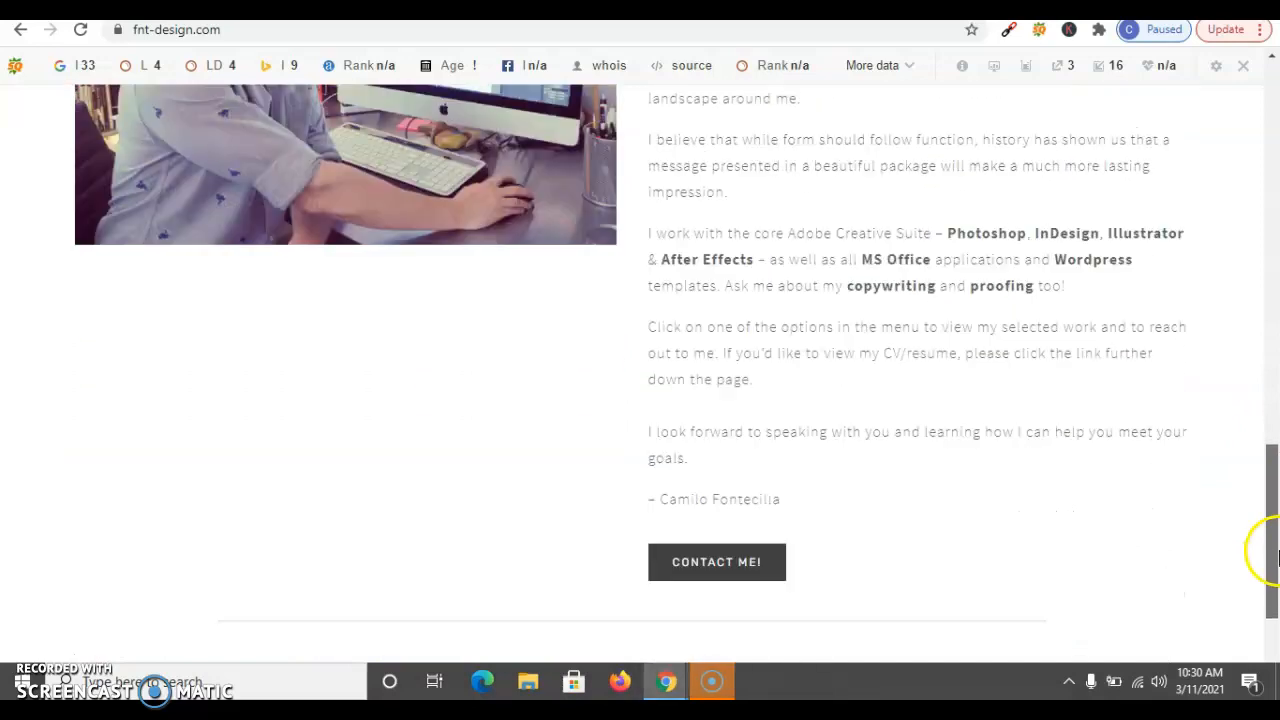
scroll("down", 3)
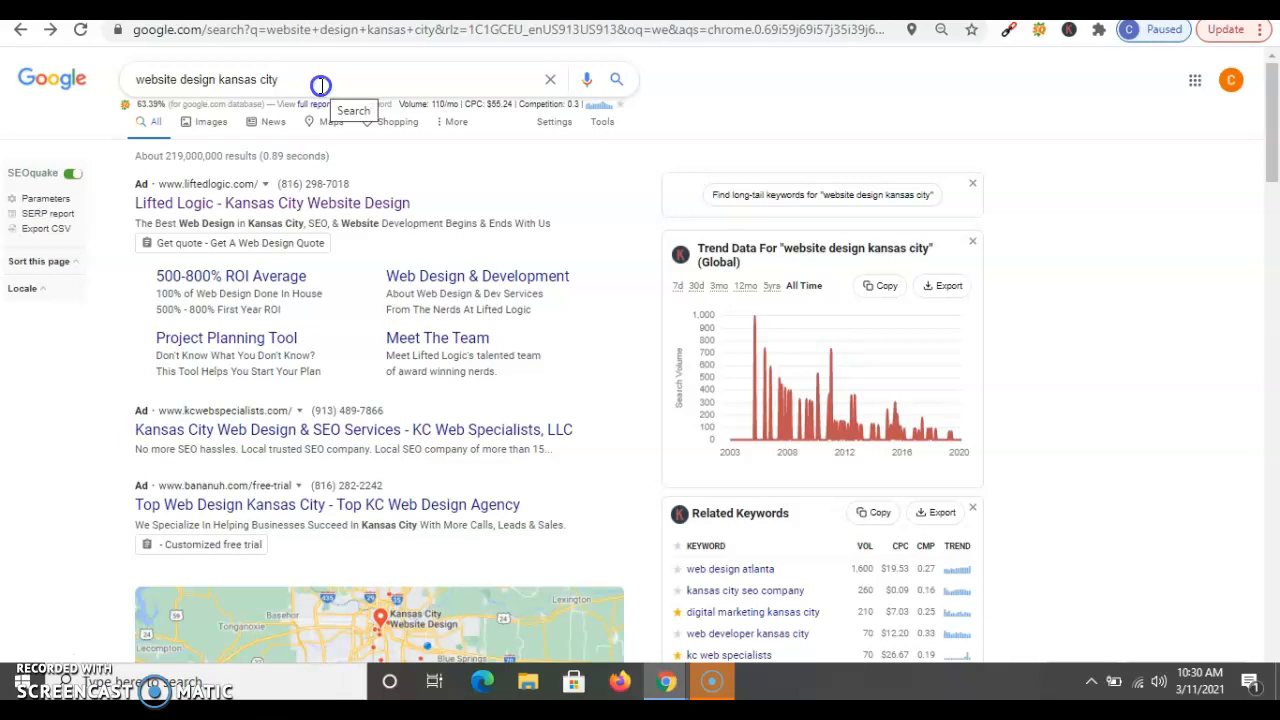
scroll("down", 3)
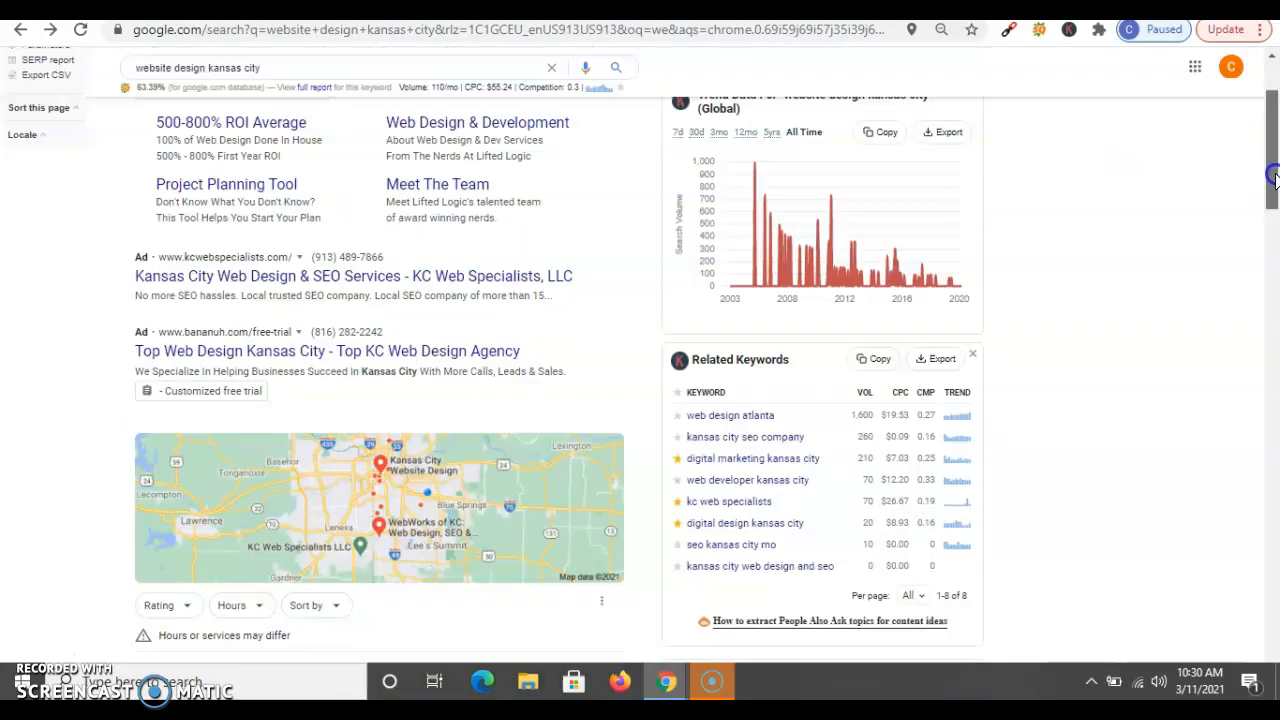
scroll("down", 3)
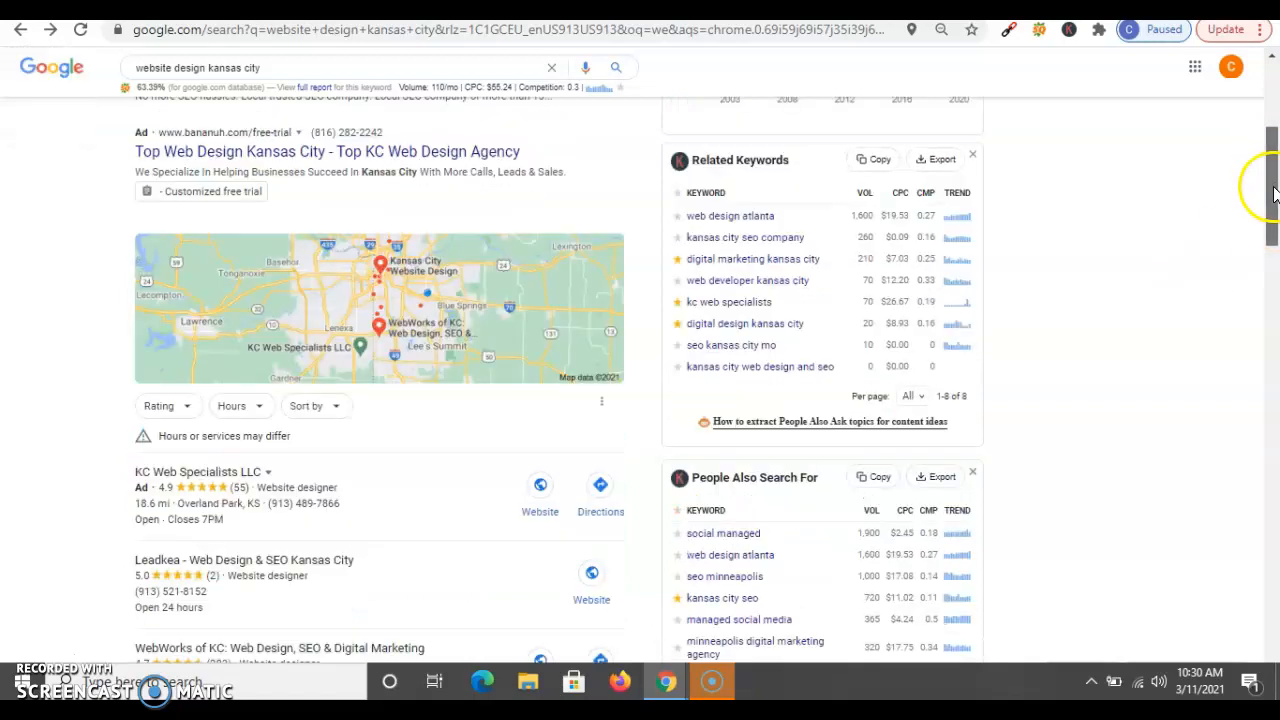
scroll("down", 3)
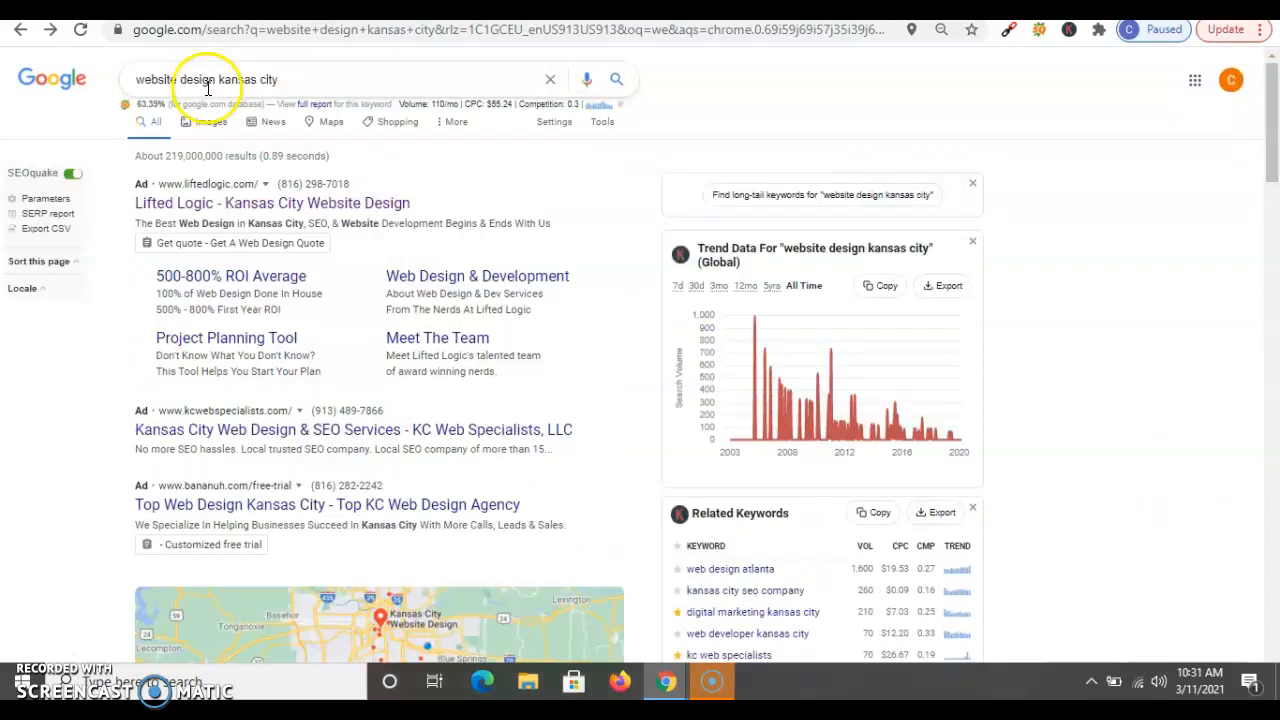
mouse_move(430, 100)
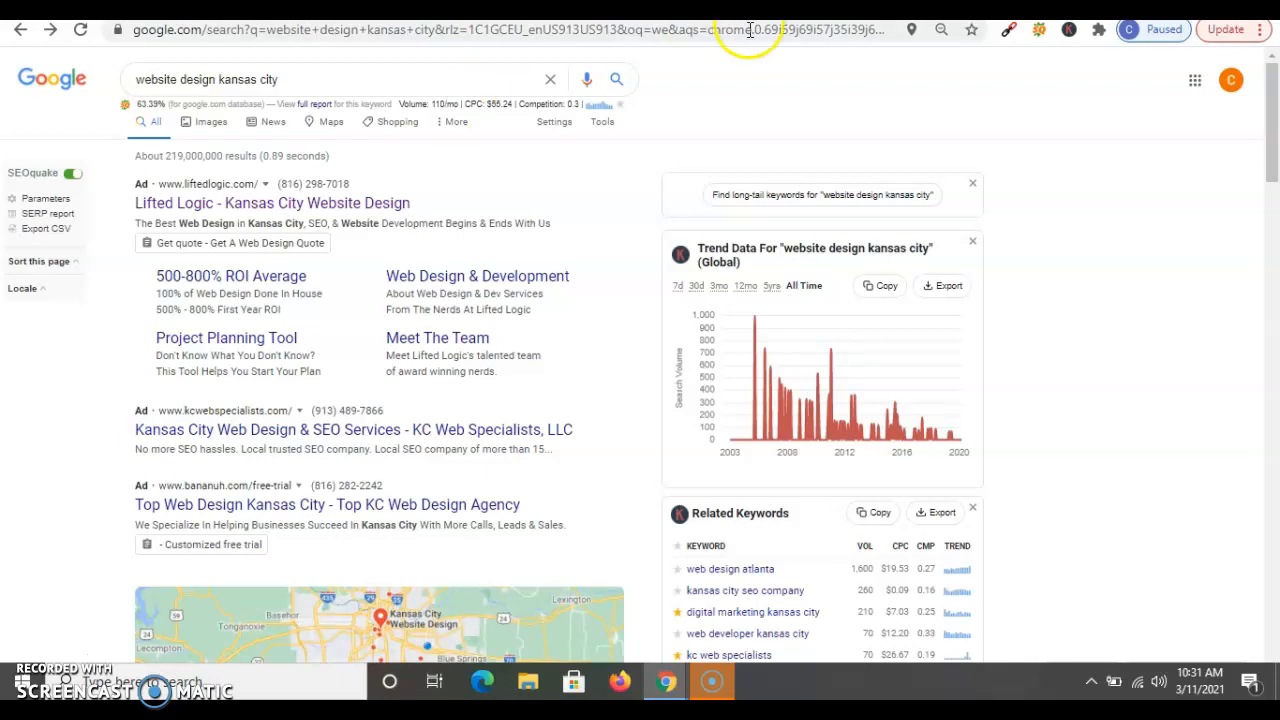
scroll("down", 3)
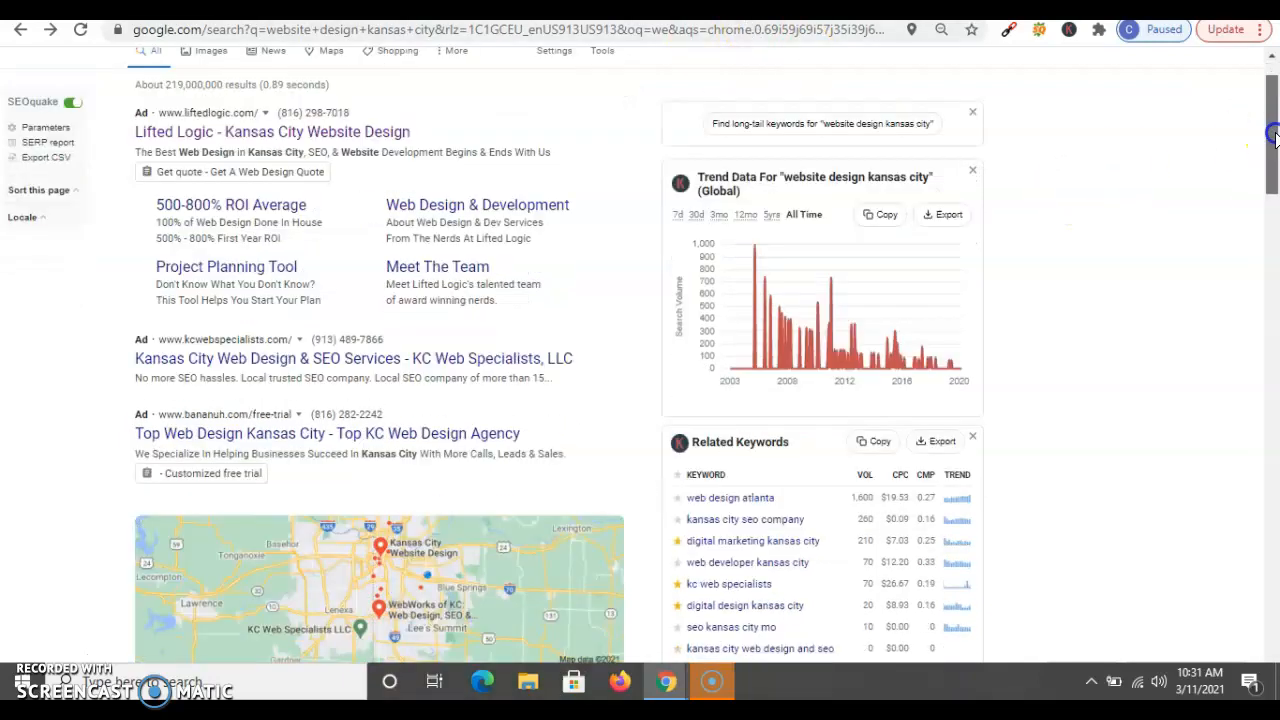
scroll("down", 3)
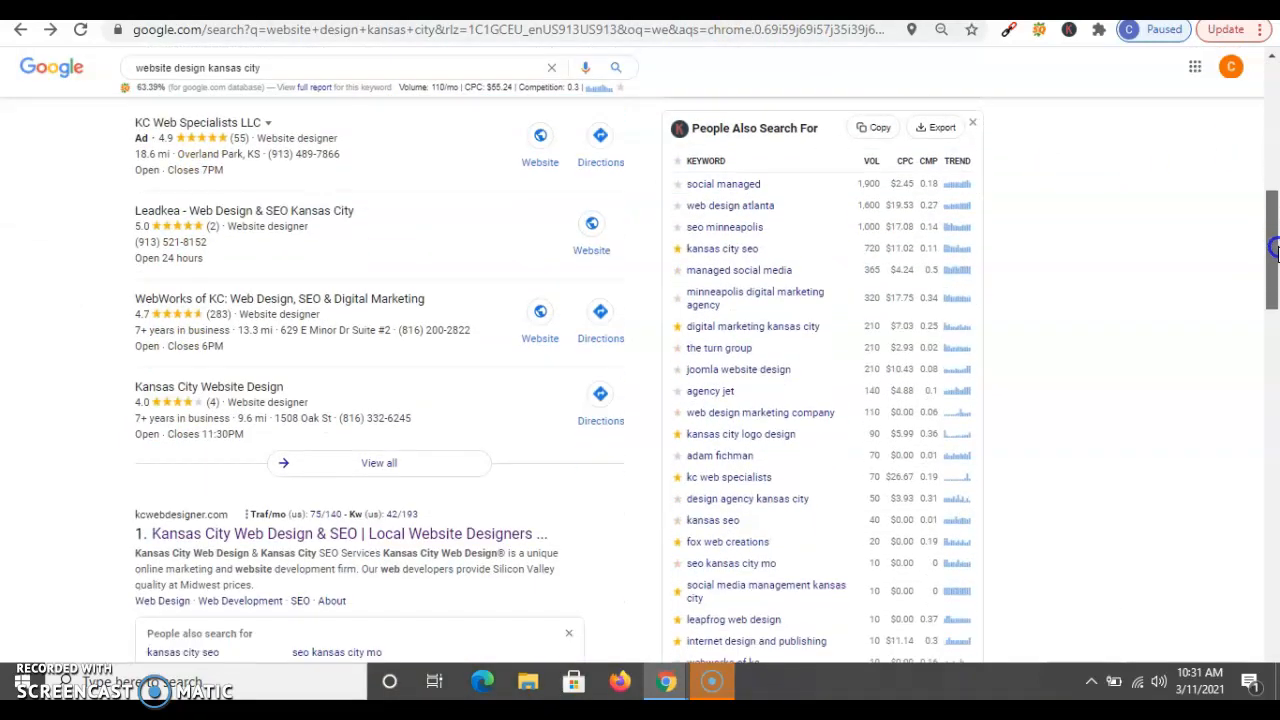
scroll("down", 3)
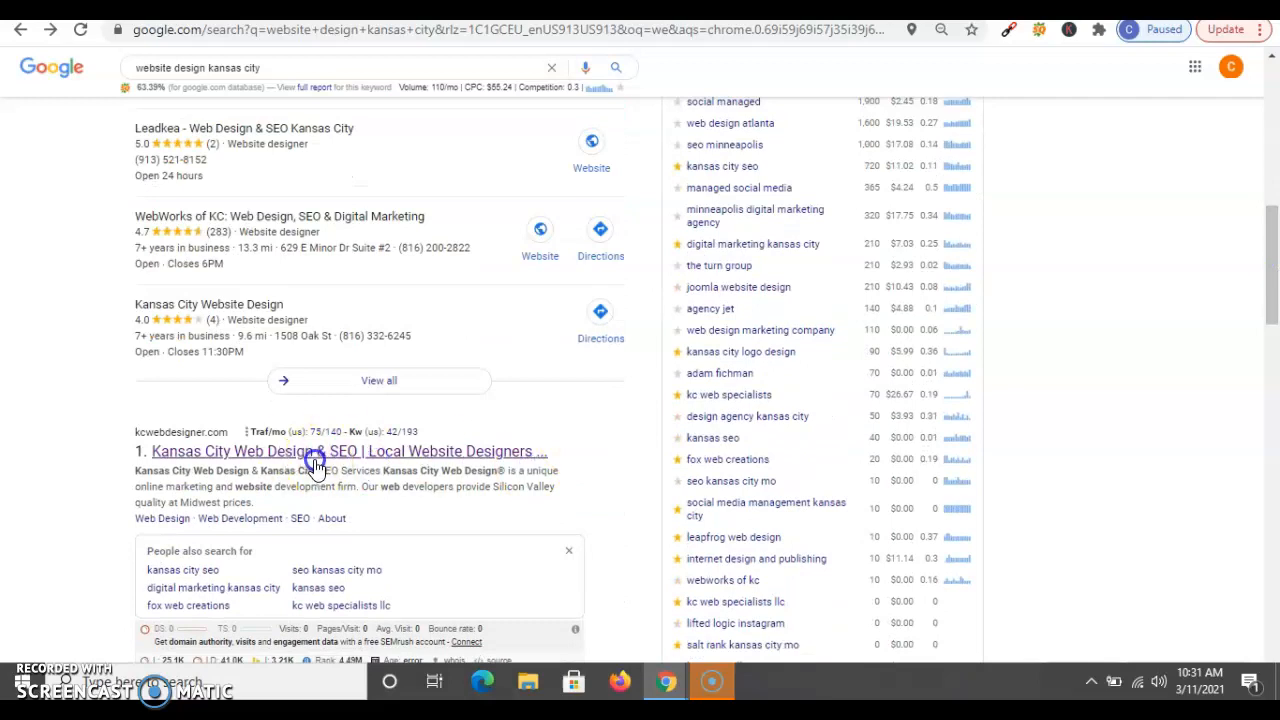
left_click(316, 451)
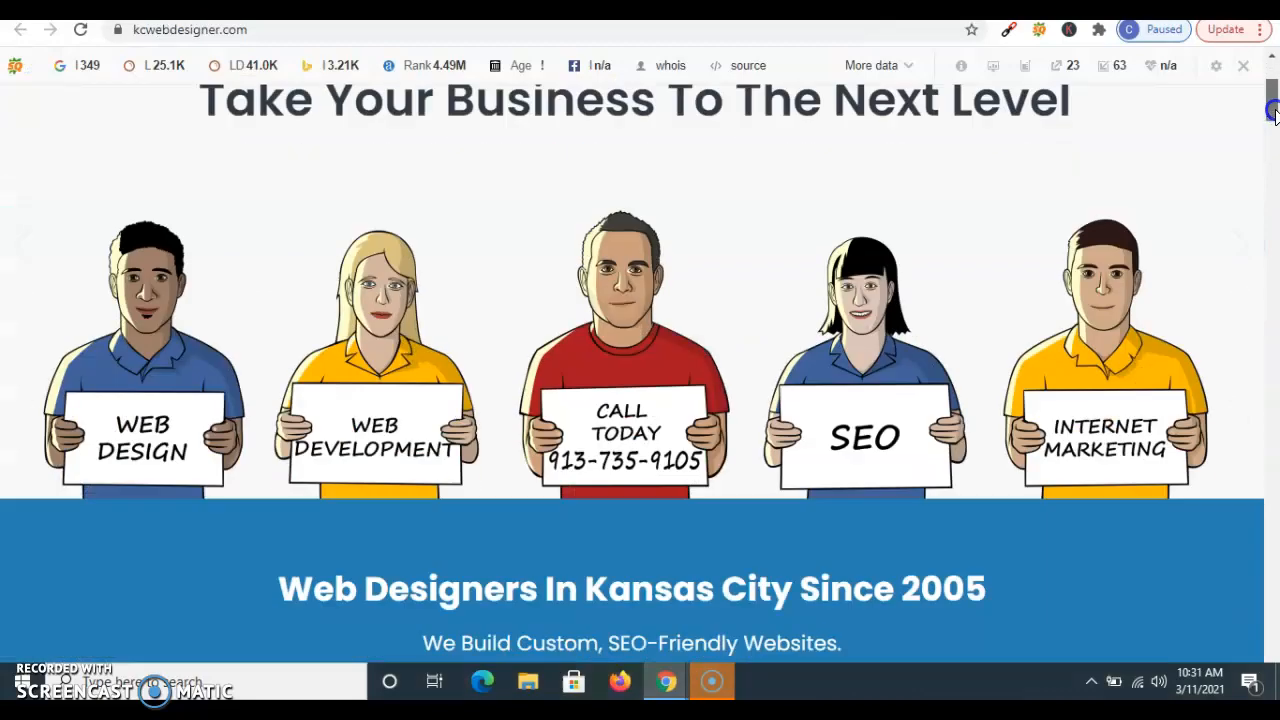
Step: Scroll through kcwebdesigner.com's homepage sections to review the competitor's content
scroll("down", 3)
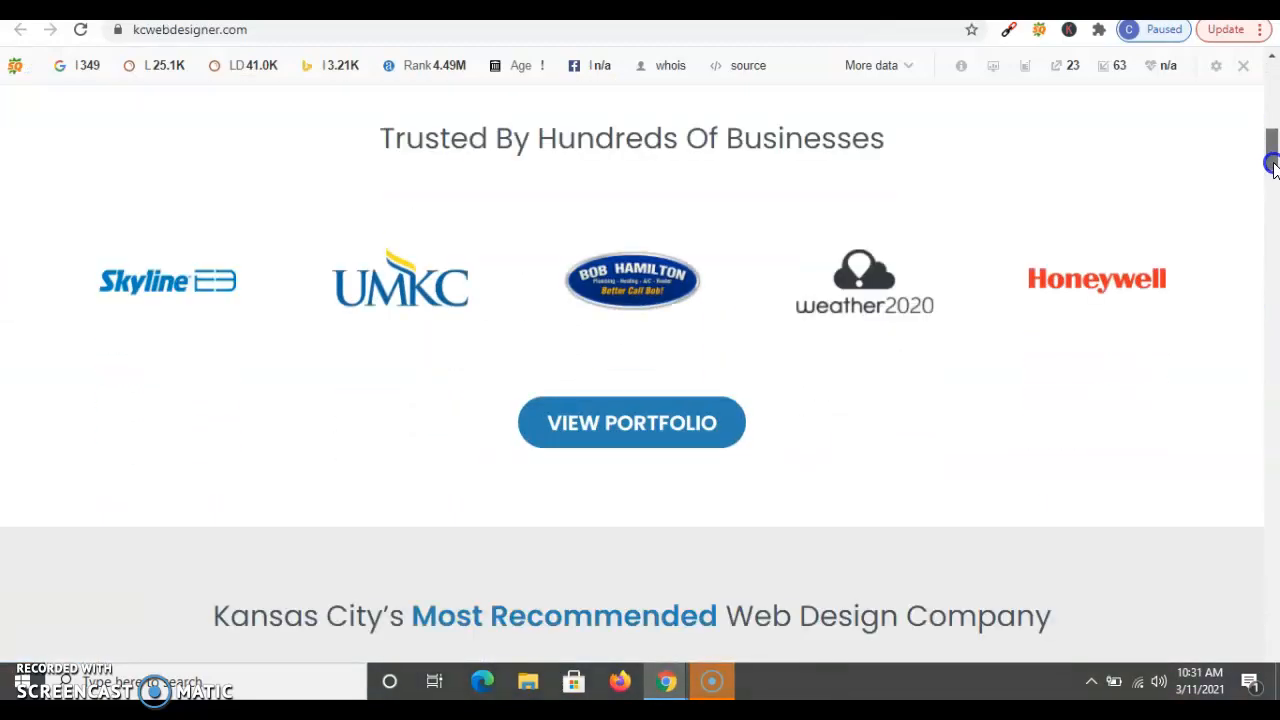
scroll("down", 3)
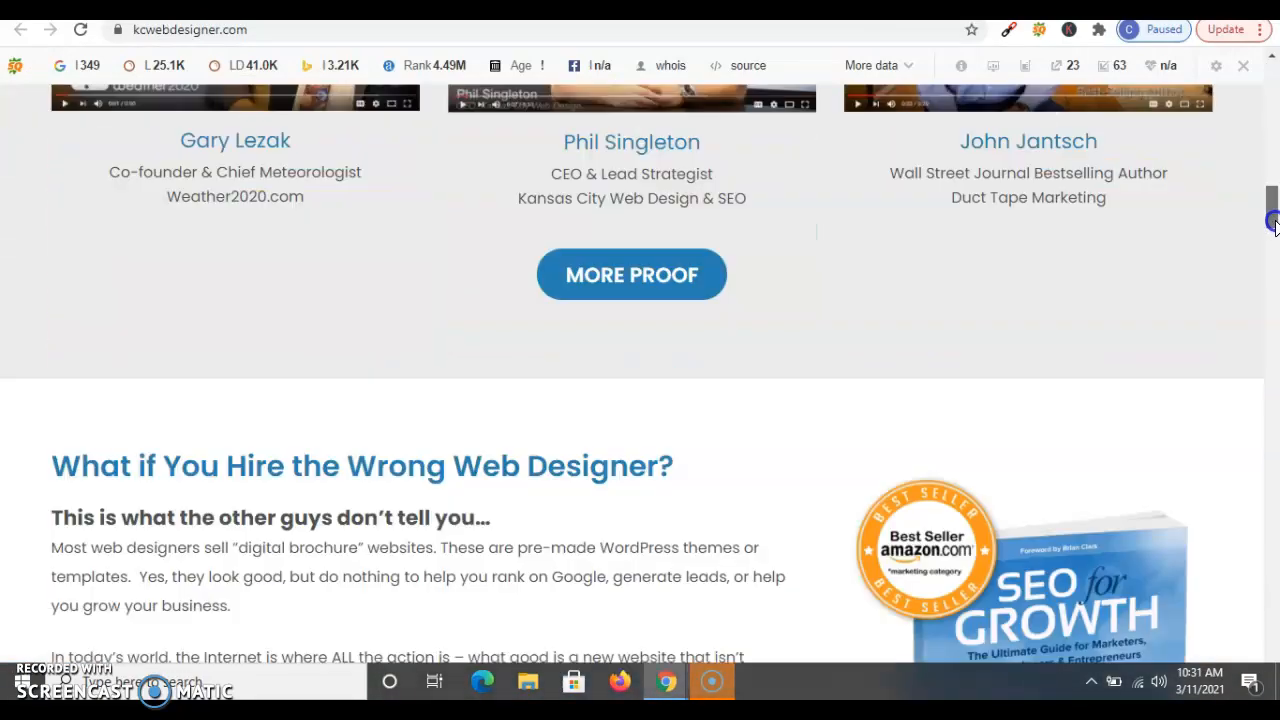
scroll("down", 3)
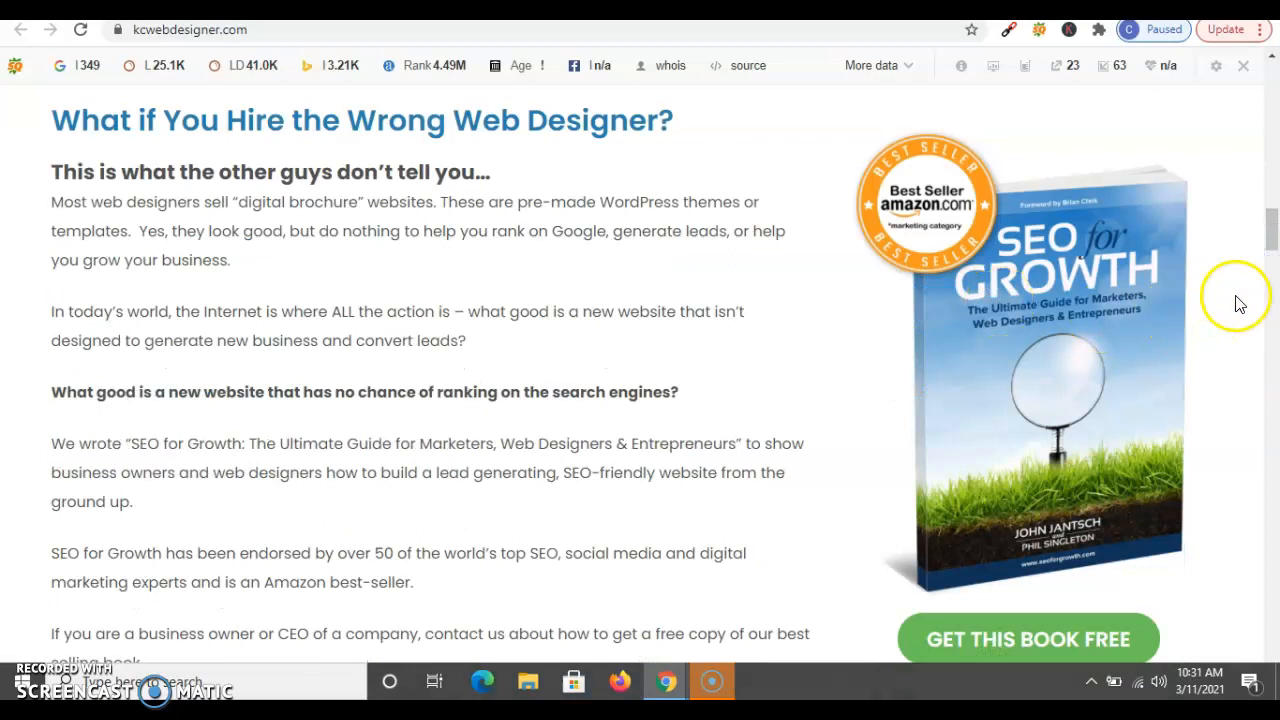
scroll("down", 3)
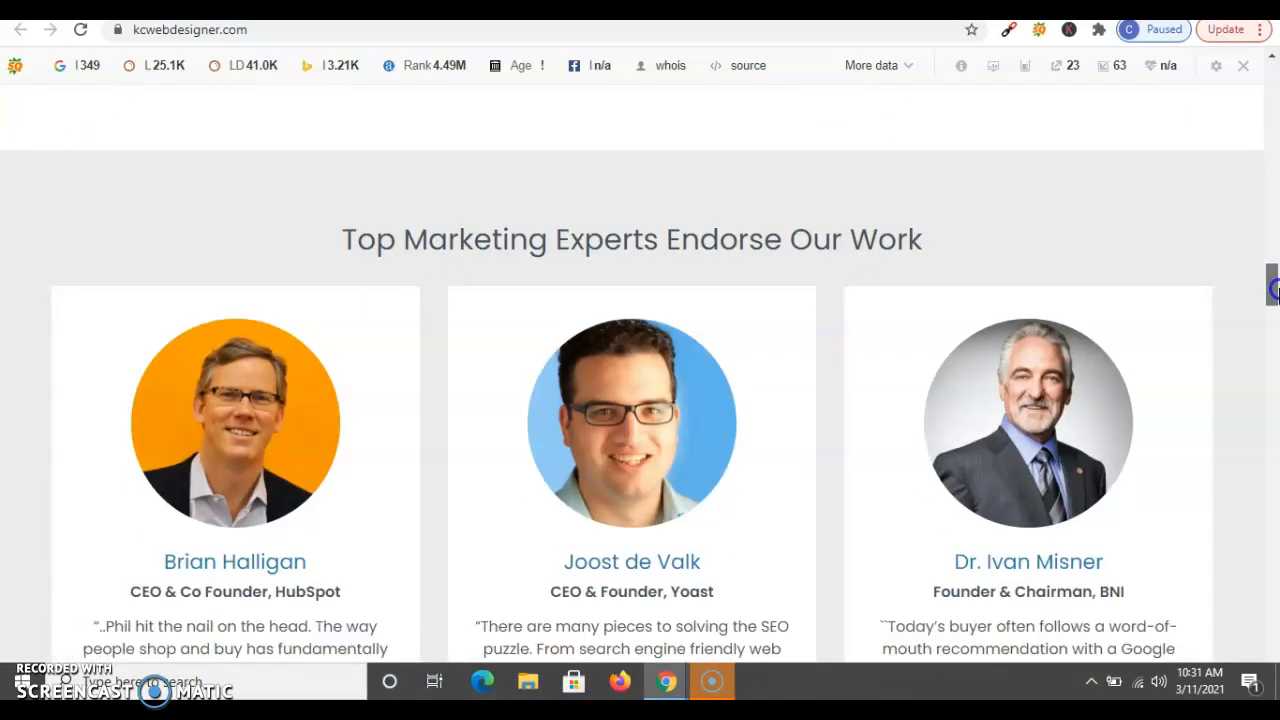
scroll("up", 3)
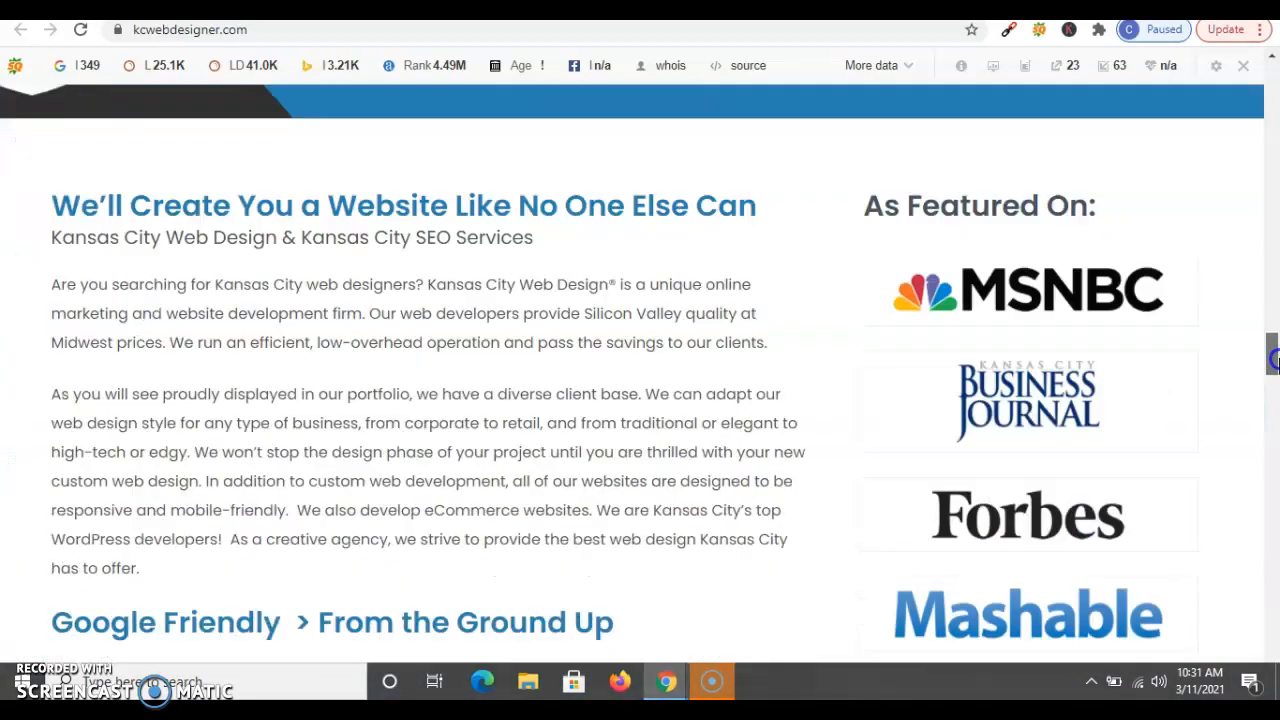
scroll("down", 3)
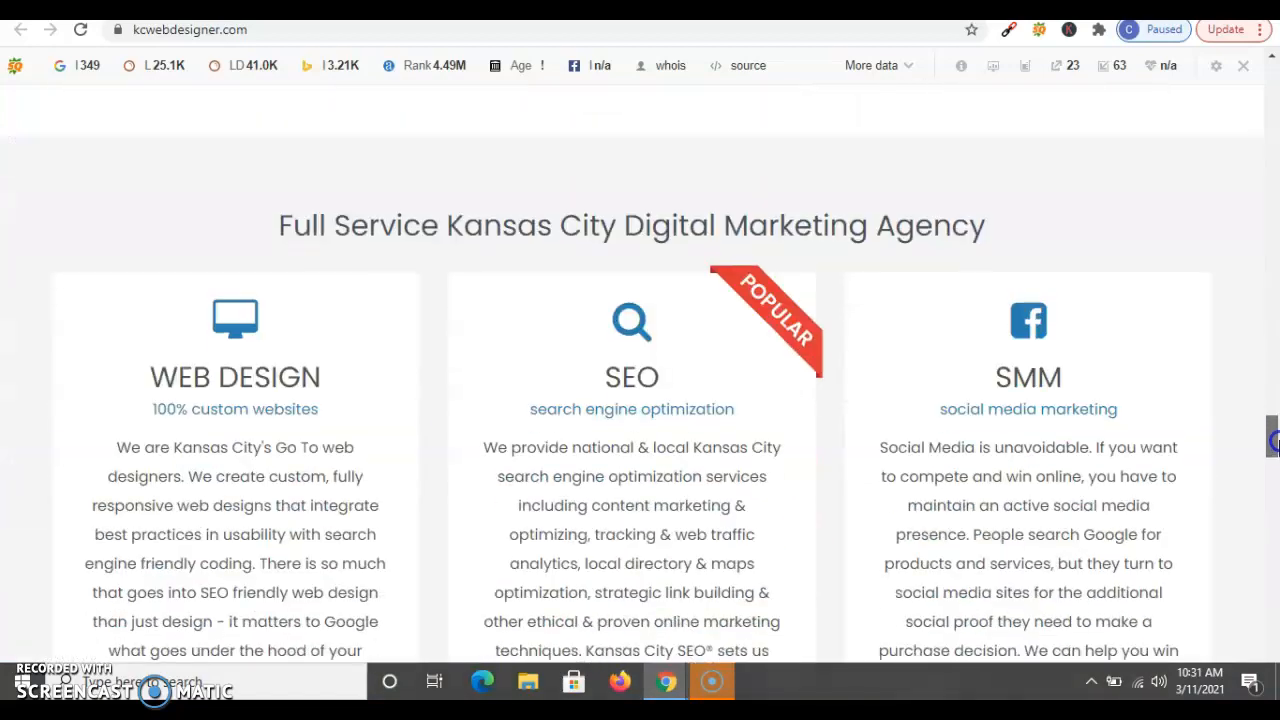
scroll("down", 3)
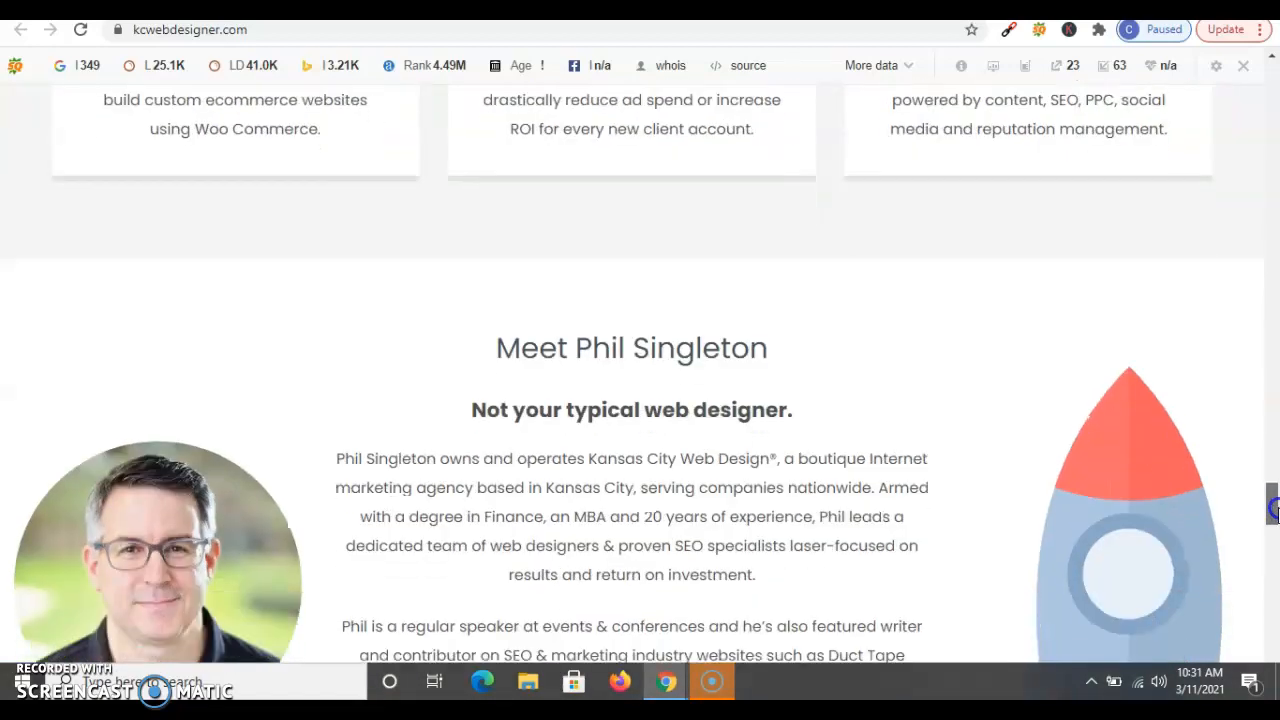
scroll("down", 3)
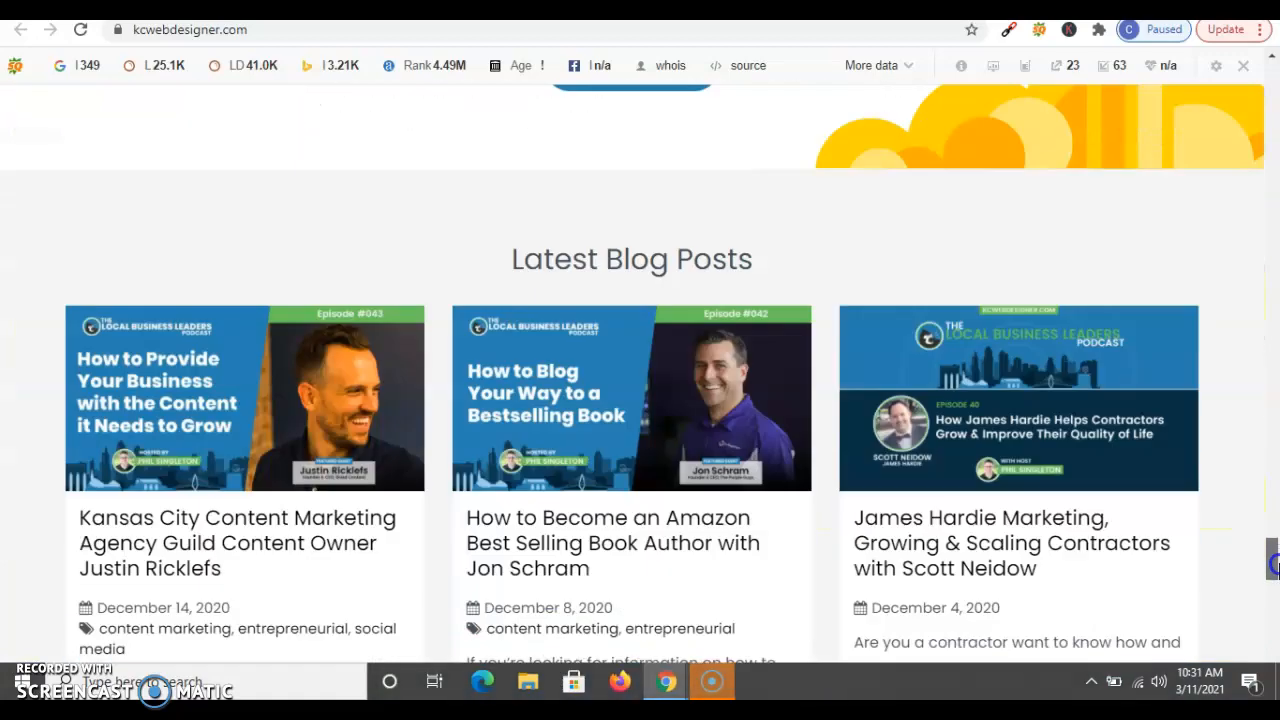
scroll("down", 3)
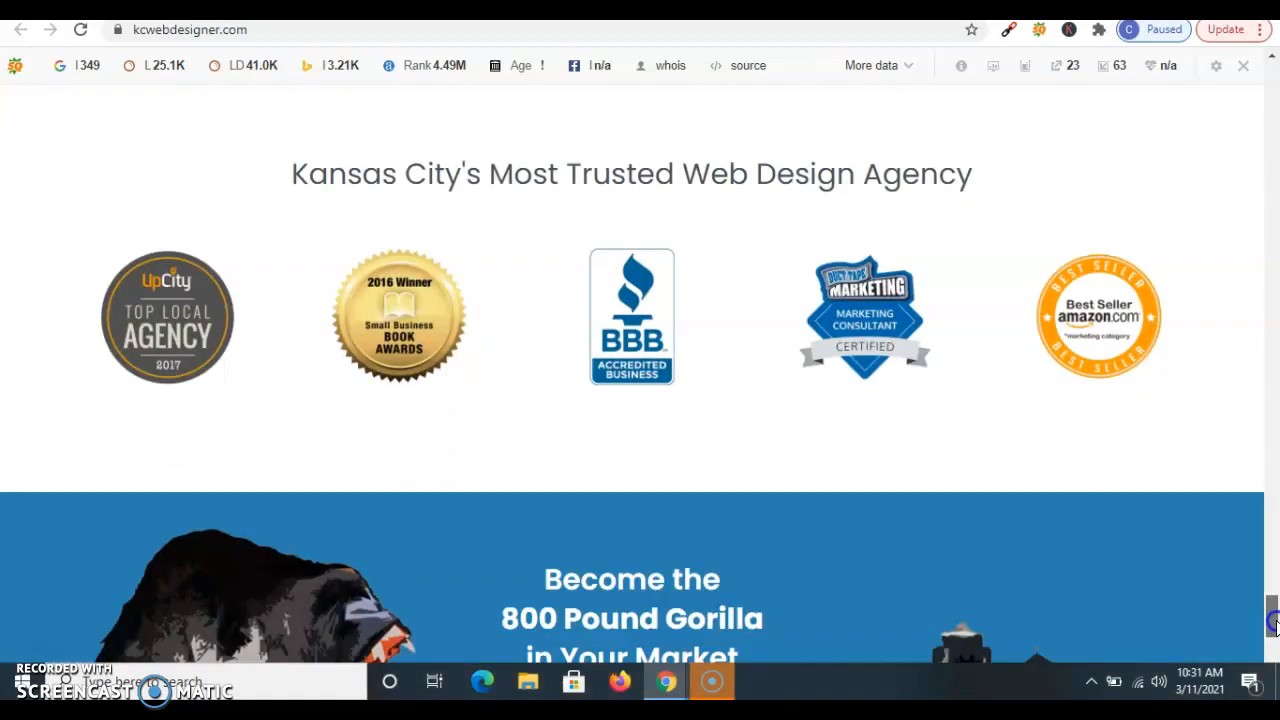
scroll("down", 3)
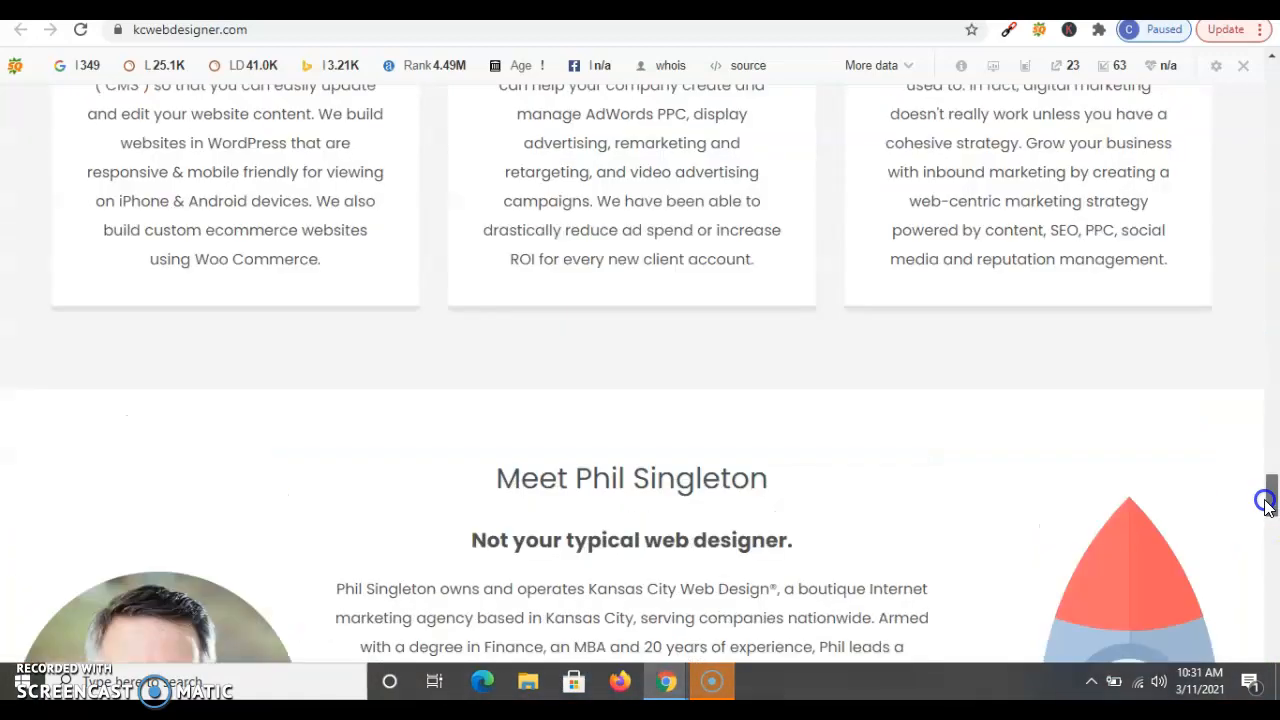
scroll("up", 3)
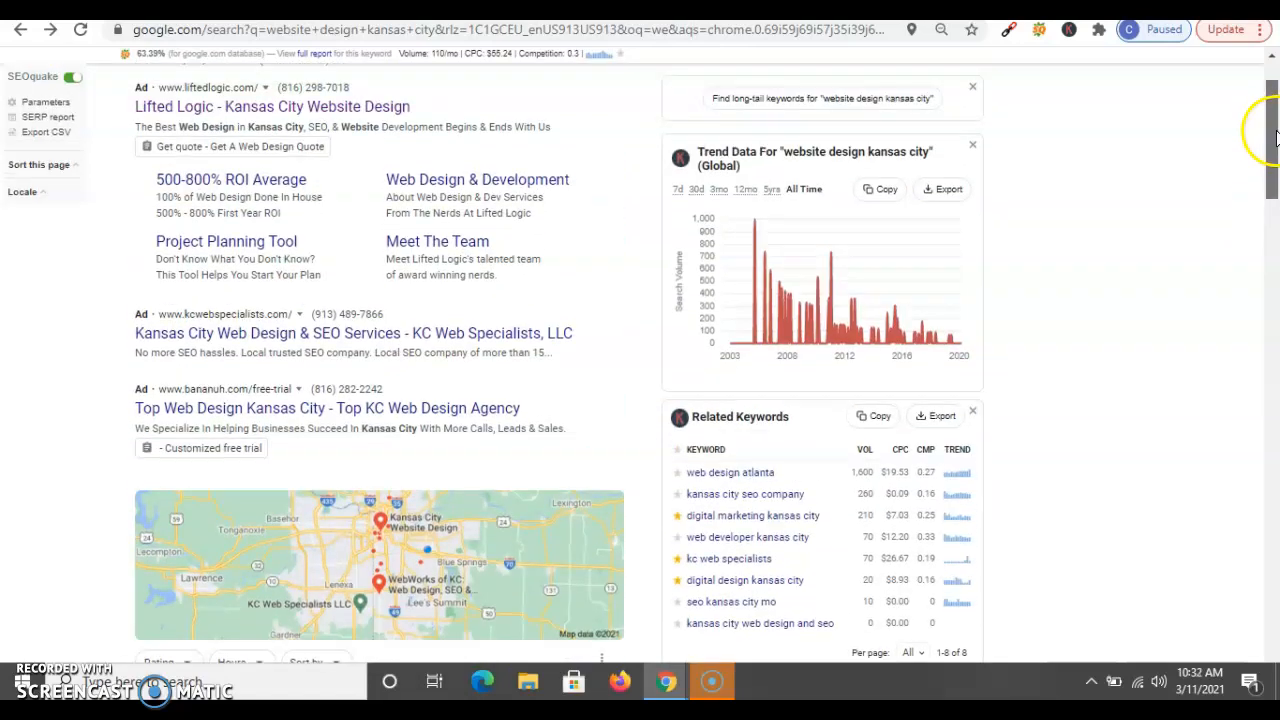
Step: Scroll the Google results down to the Kansas City web designer map pack
scroll("down", 3)
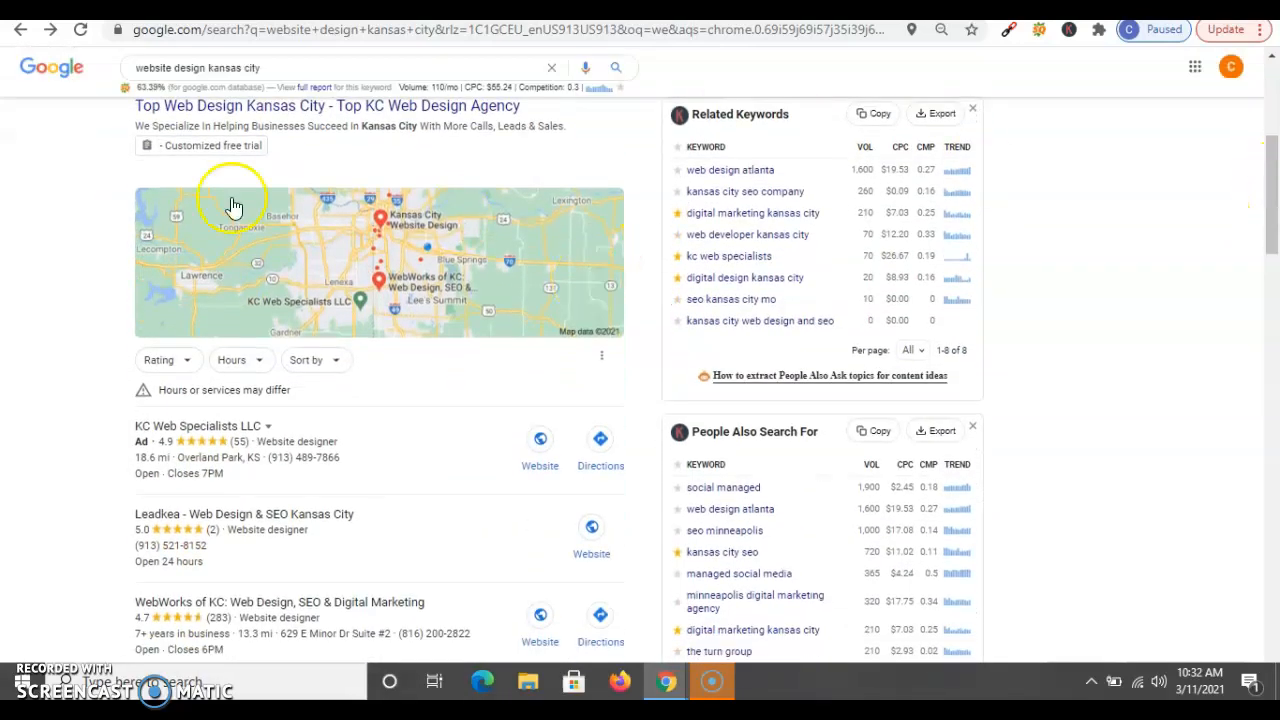
mouse_move(415, 463)
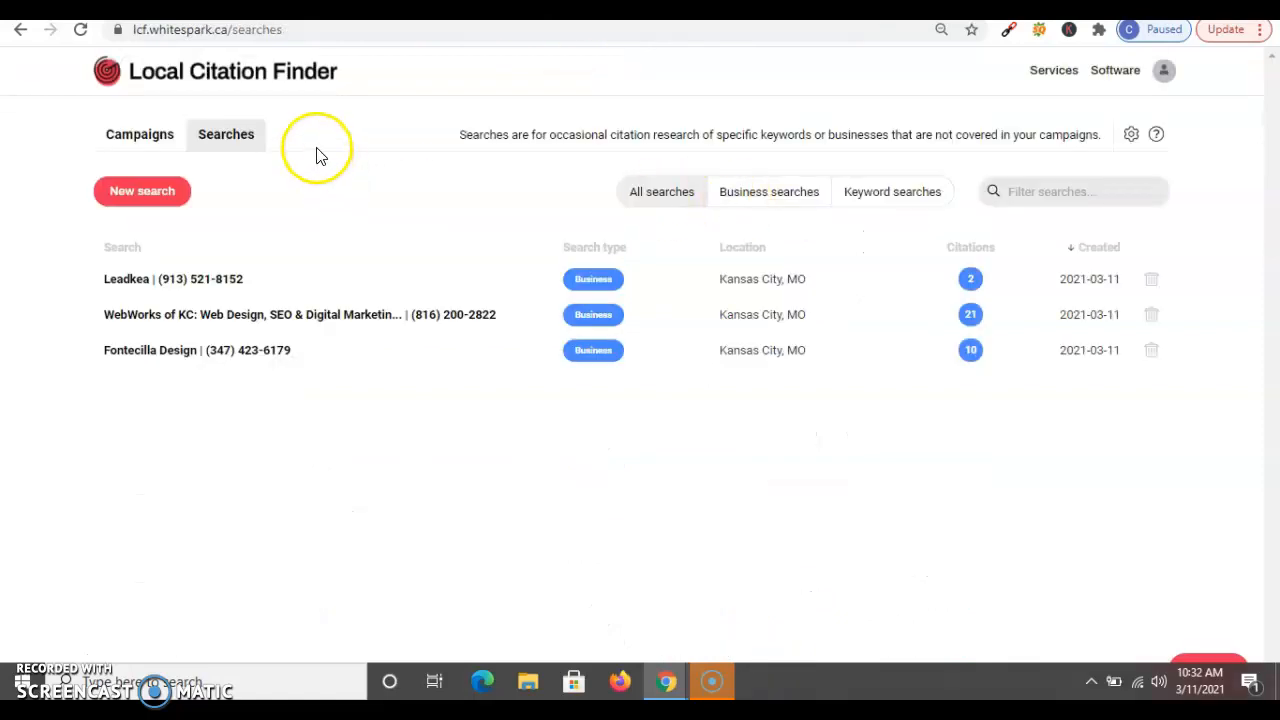
mouse_move(443, 450)
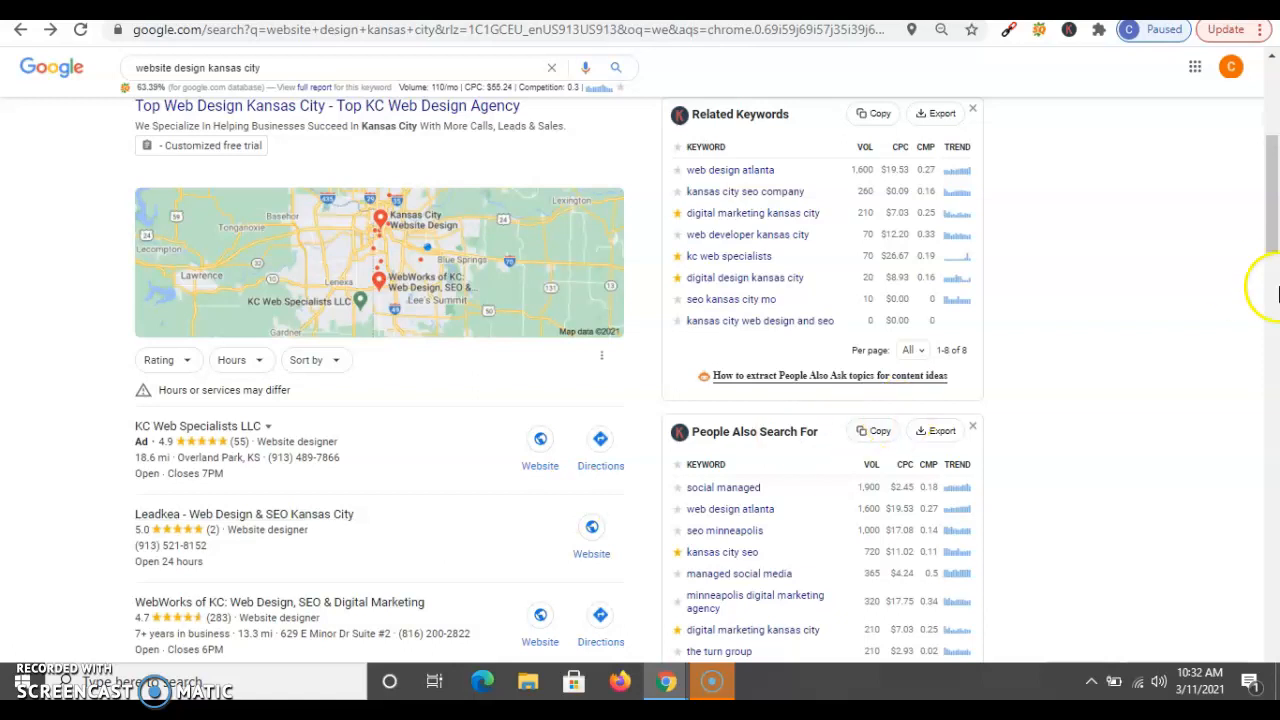
Step: Scroll again through the Kansas City web designer map listings
scroll("down", 3)
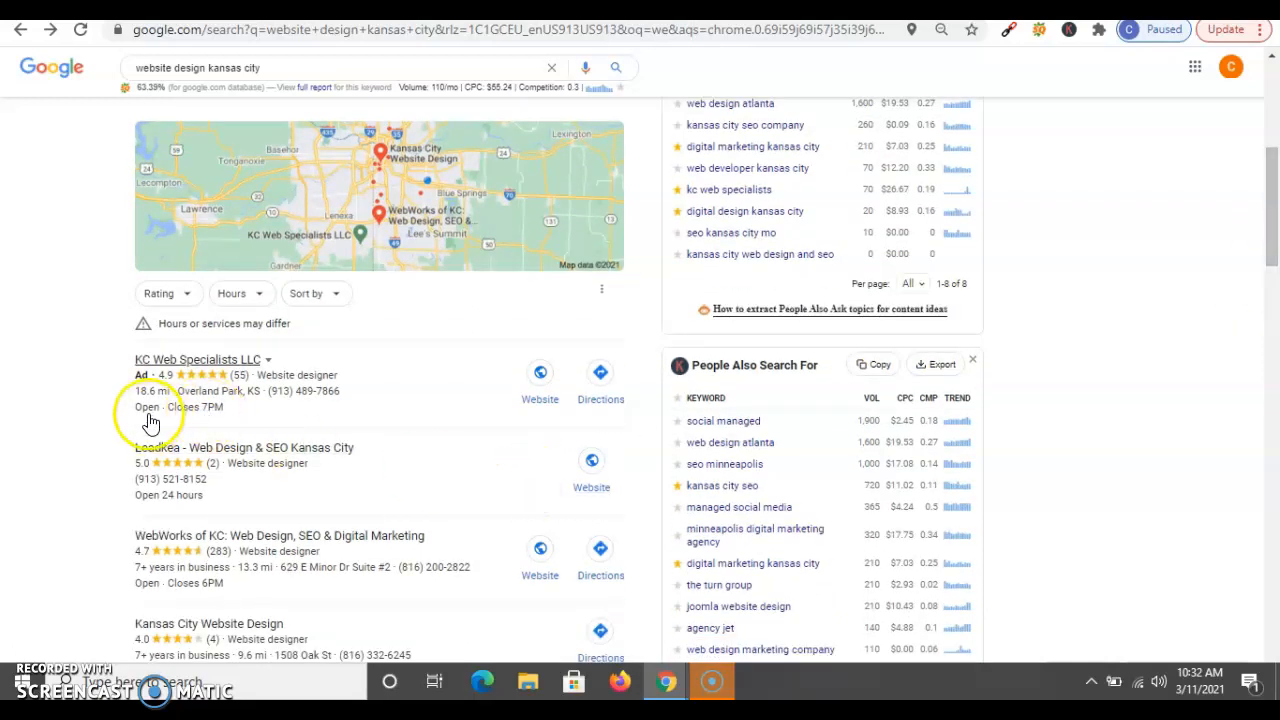
mouse_move(190, 405)
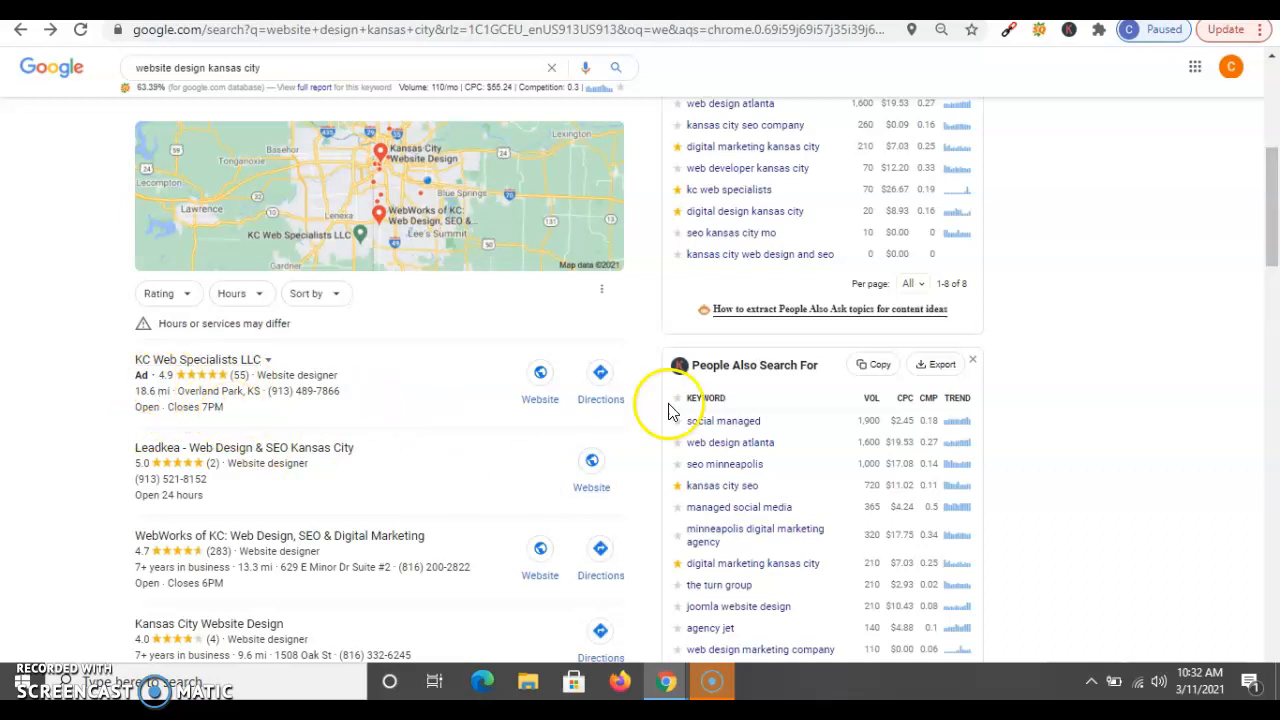
scroll("down", 3)
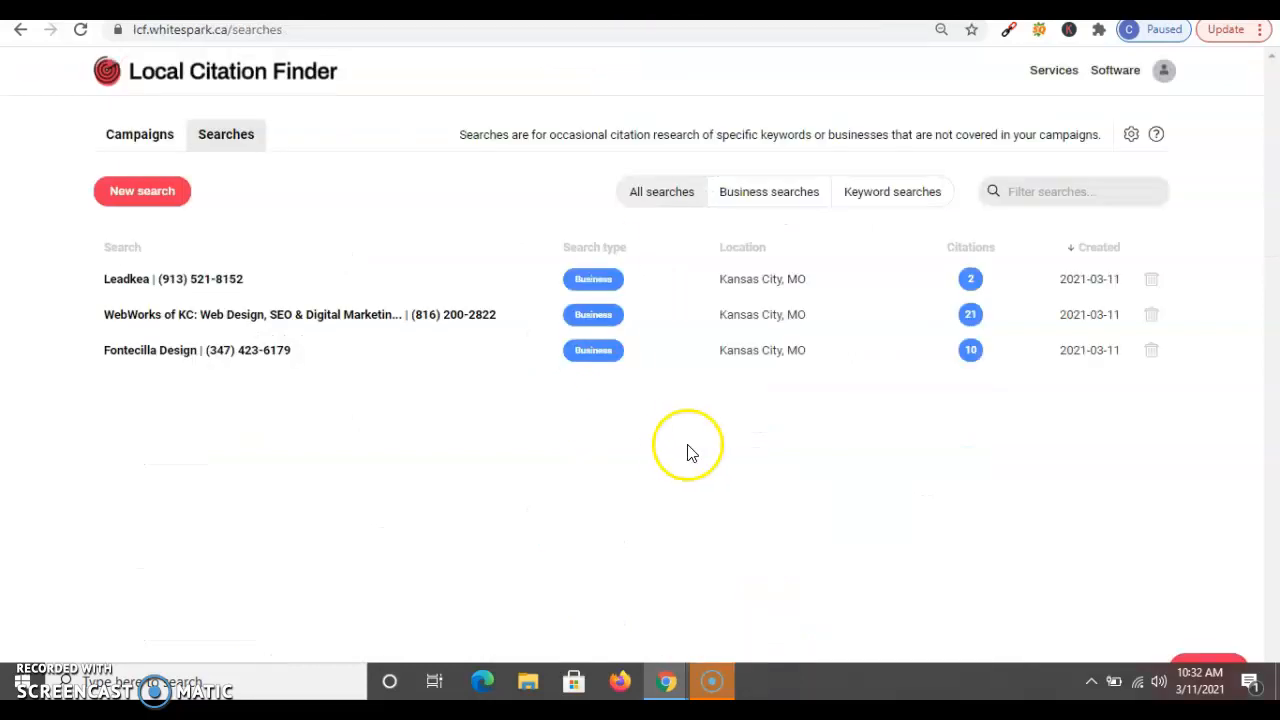
mouse_move(615, 192)
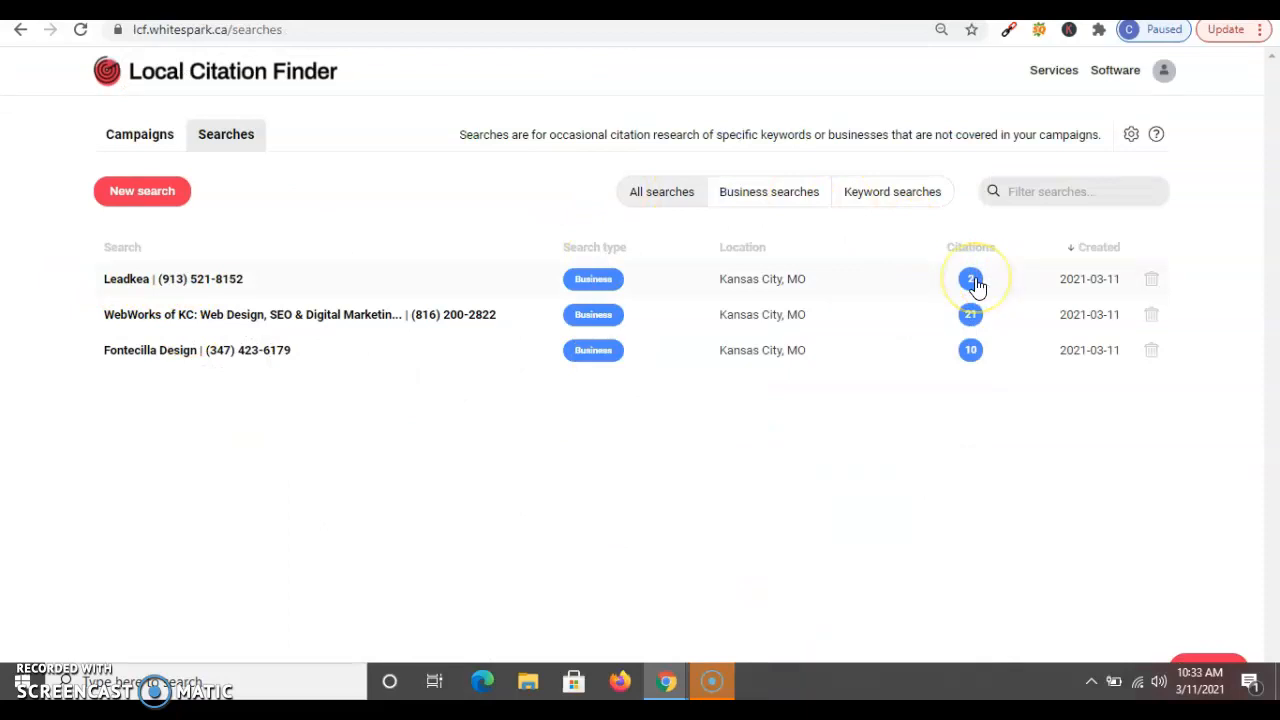
mouse_move(650, 170)
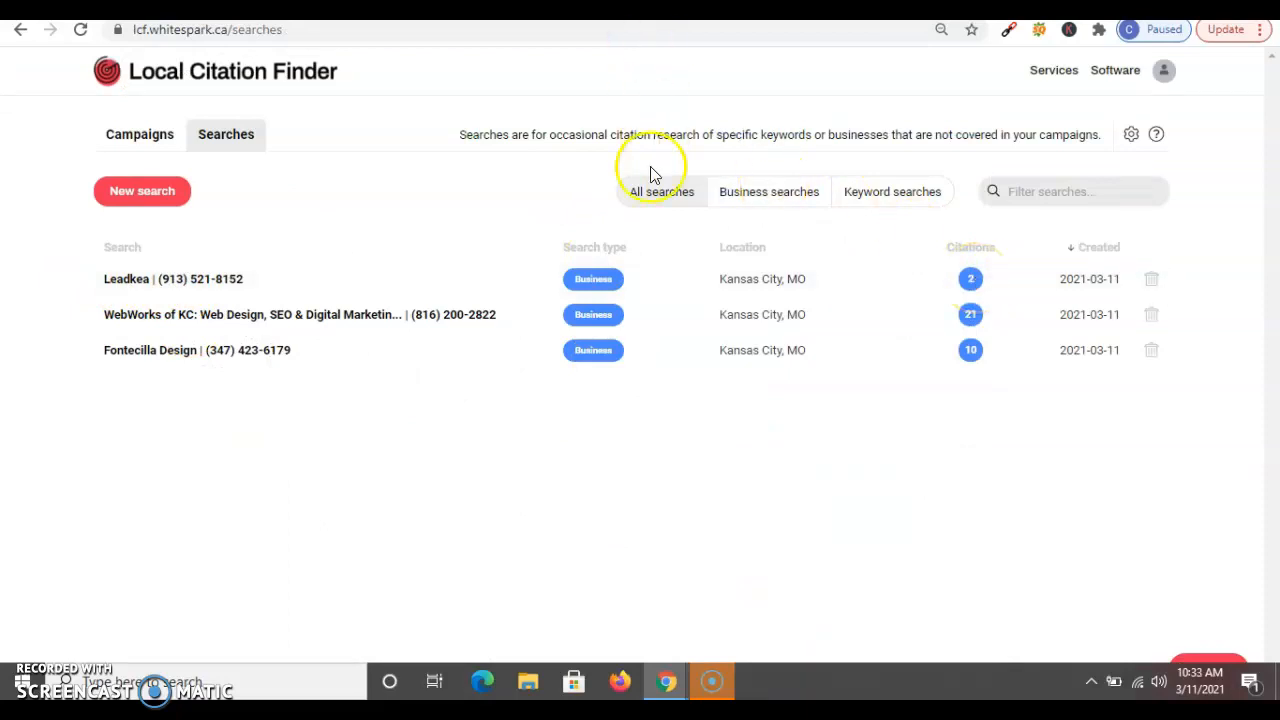
mouse_move(462, 127)
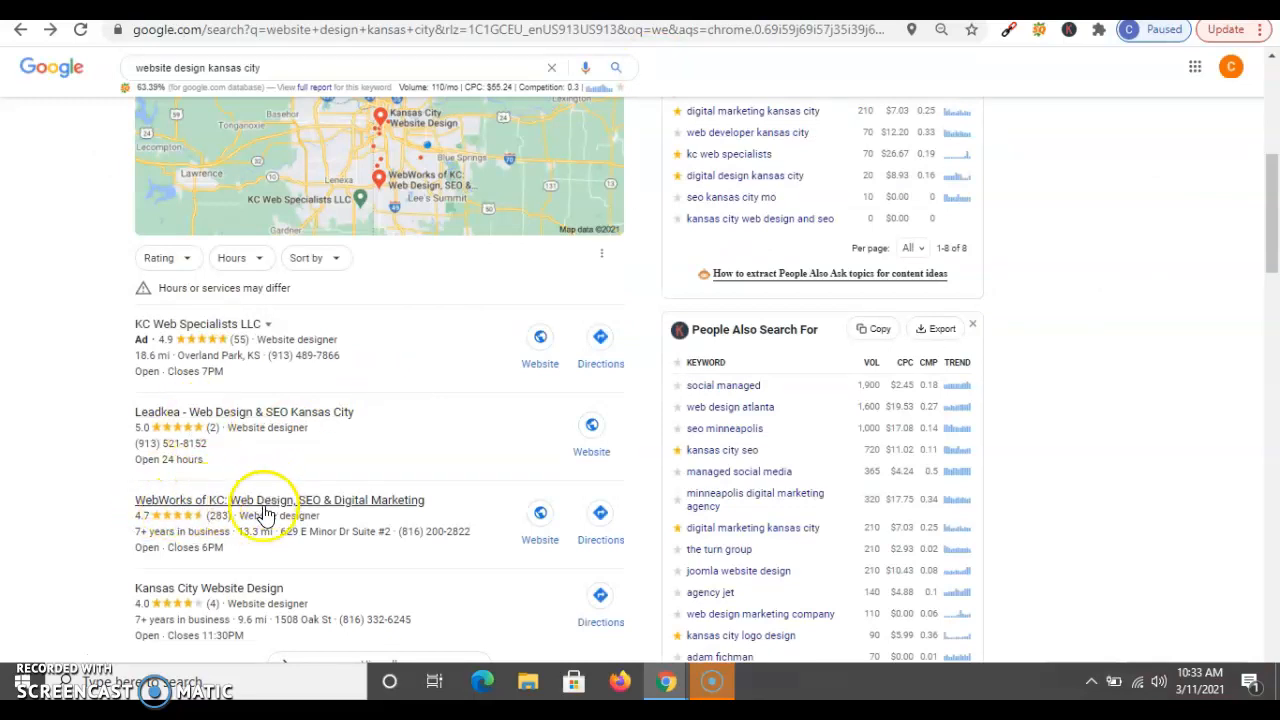
scroll("down", 3)
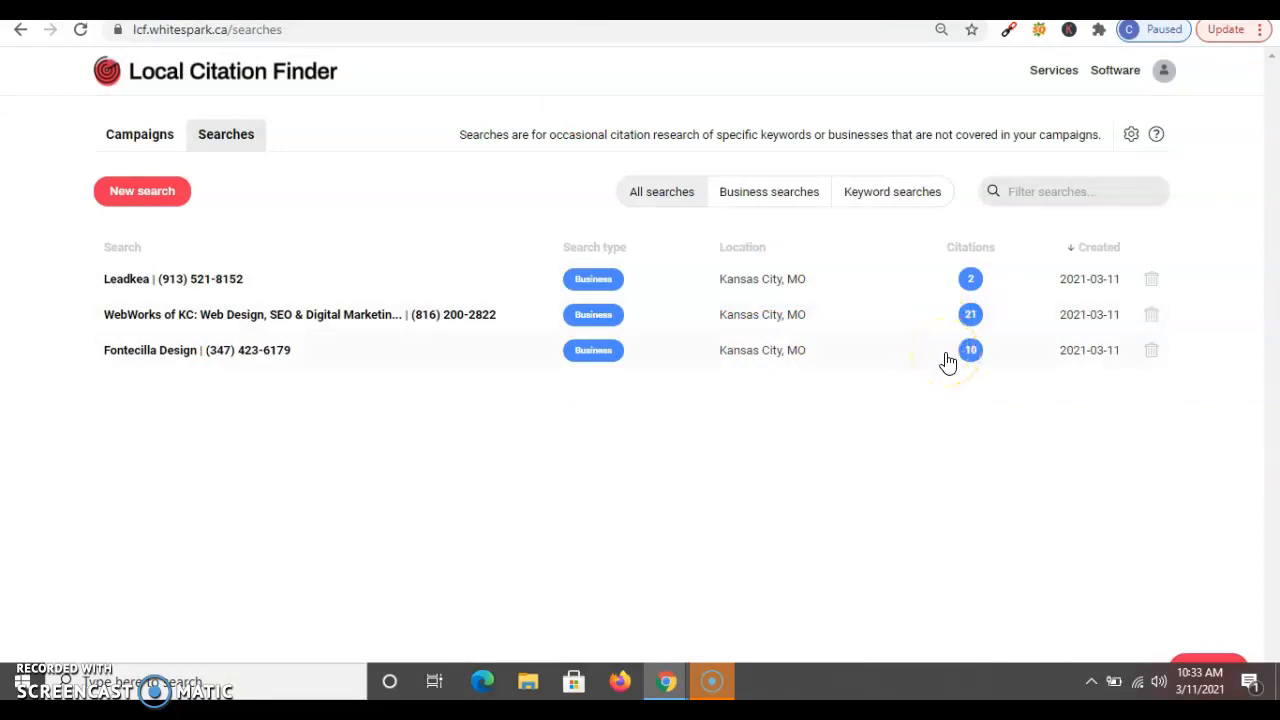
mouse_move(910, 314)
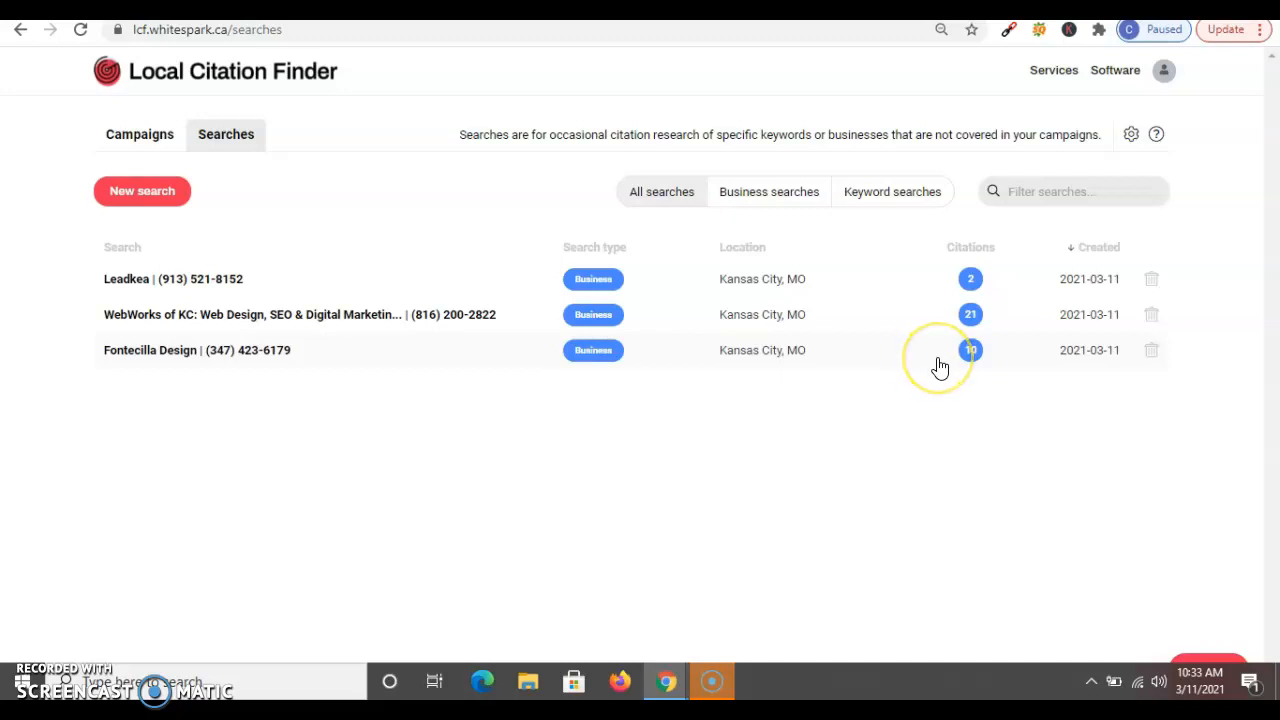
mouse_move(923, 350)
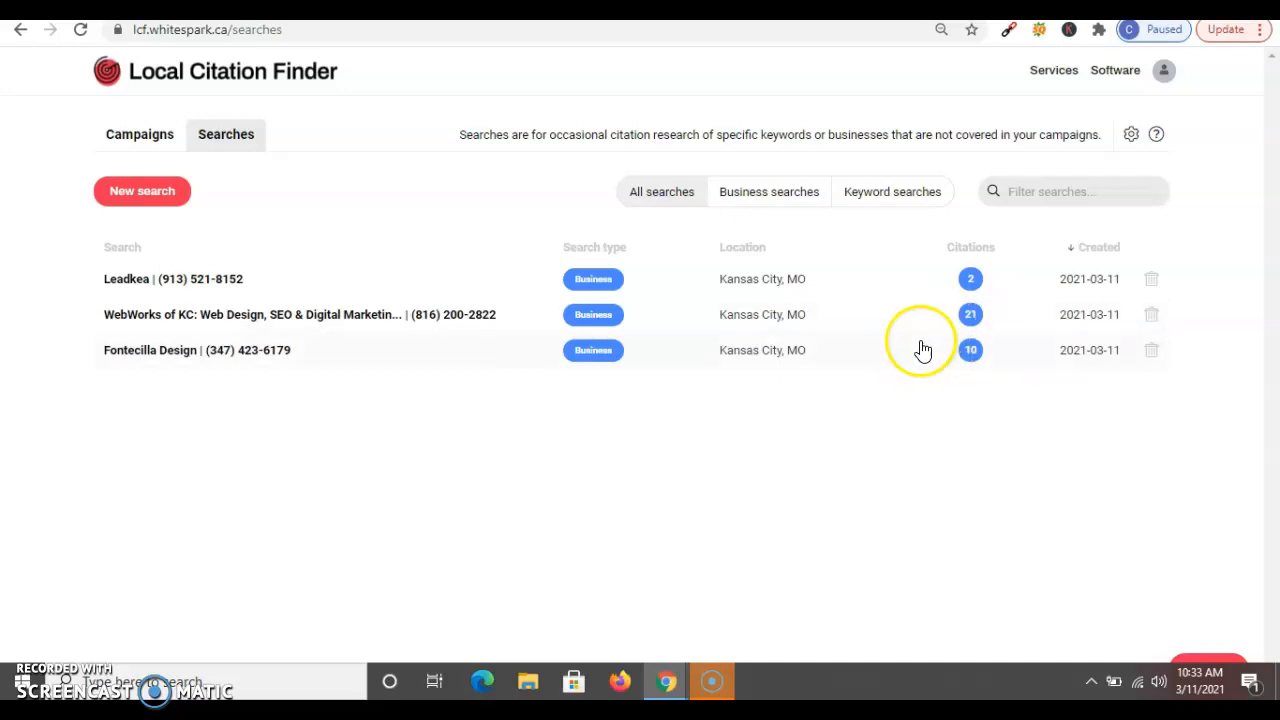
mouse_move(940, 355)
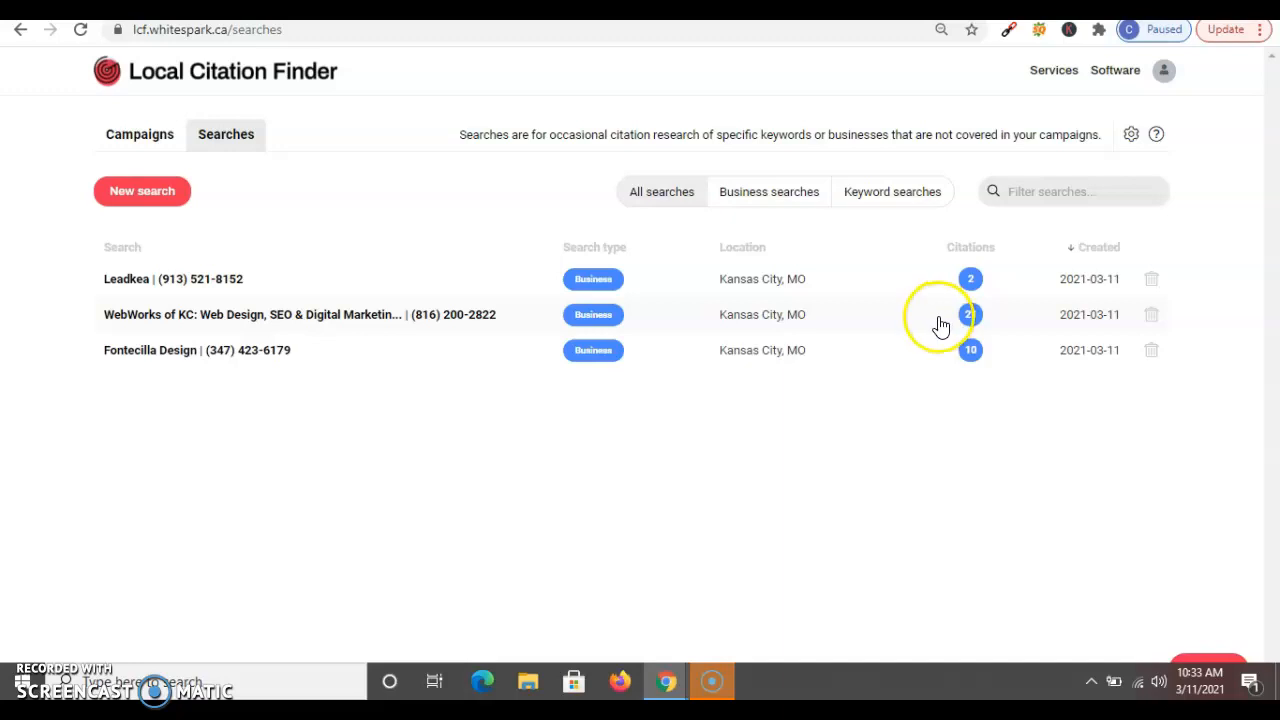
mouse_move(945, 325)
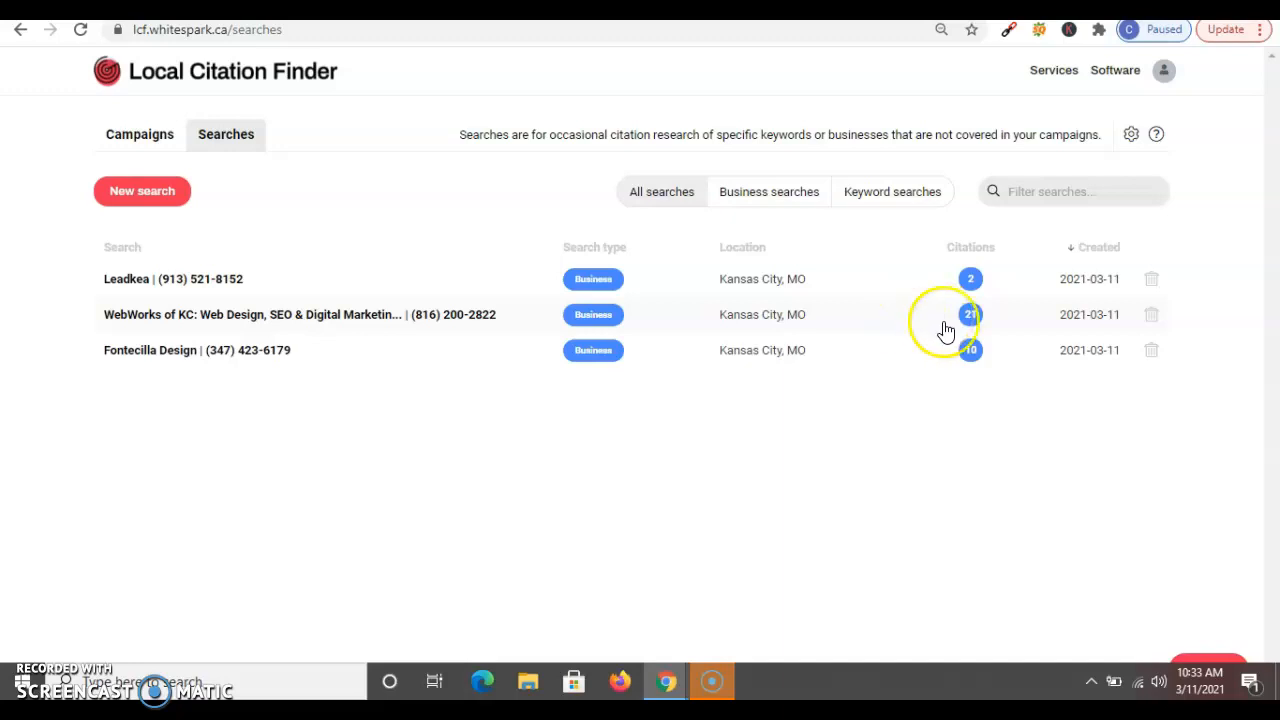
mouse_move(658, 378)
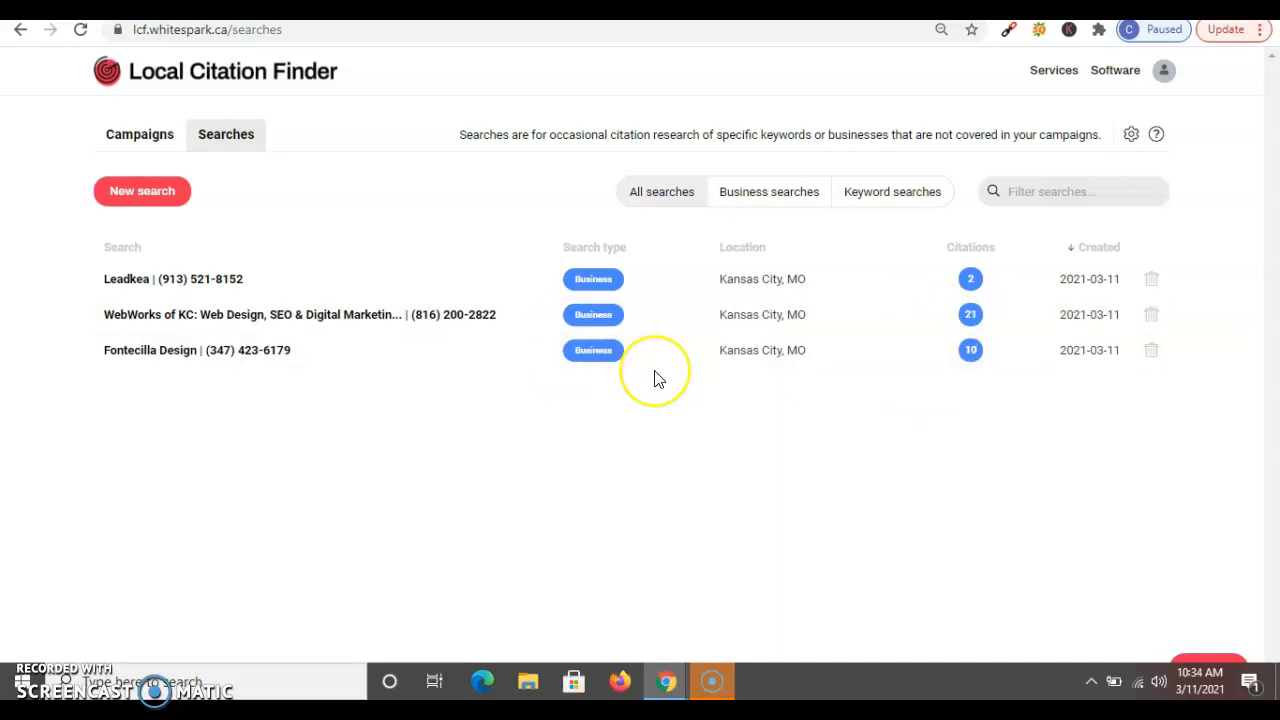
mouse_move(441, 257)
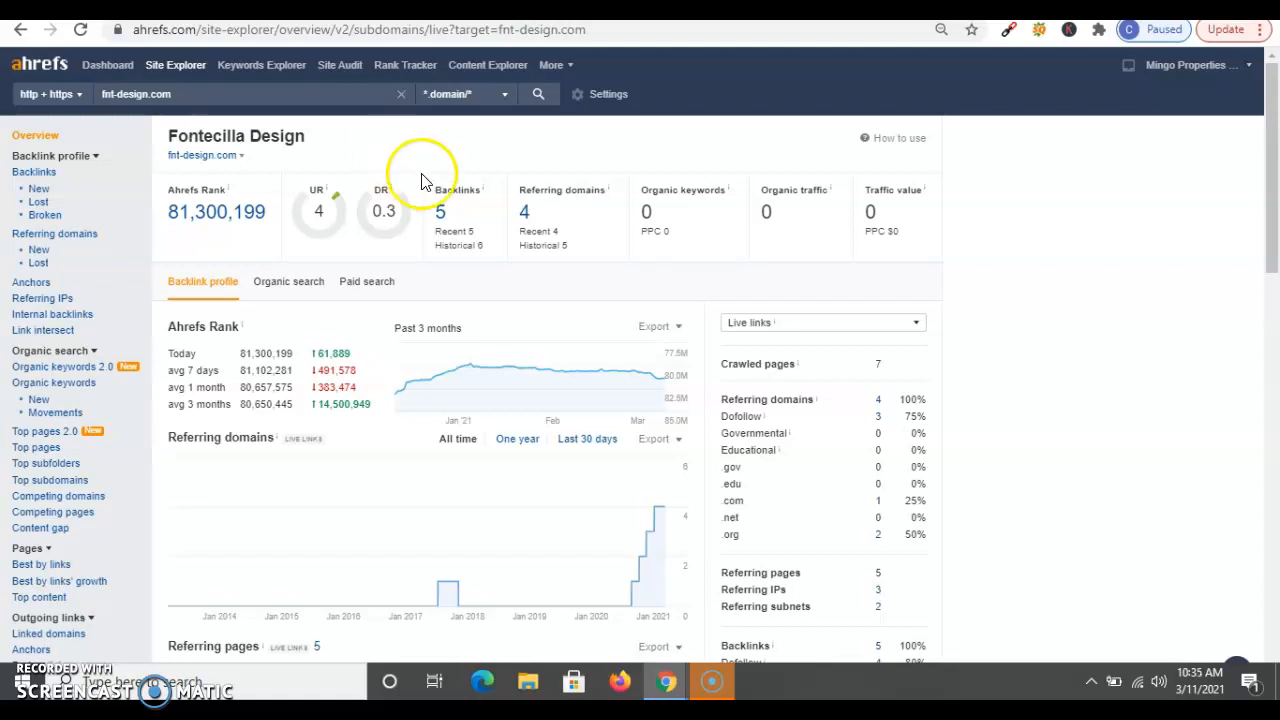
mouse_move(265, 167)
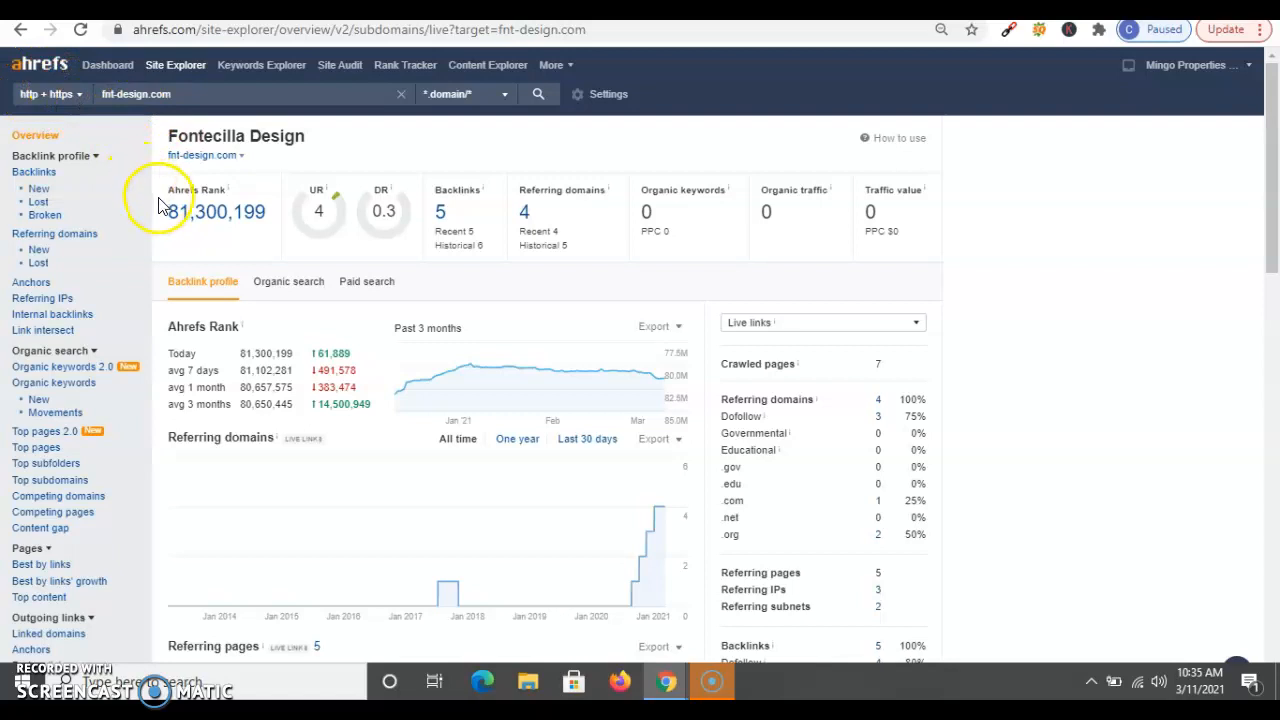
mouse_move(190, 277)
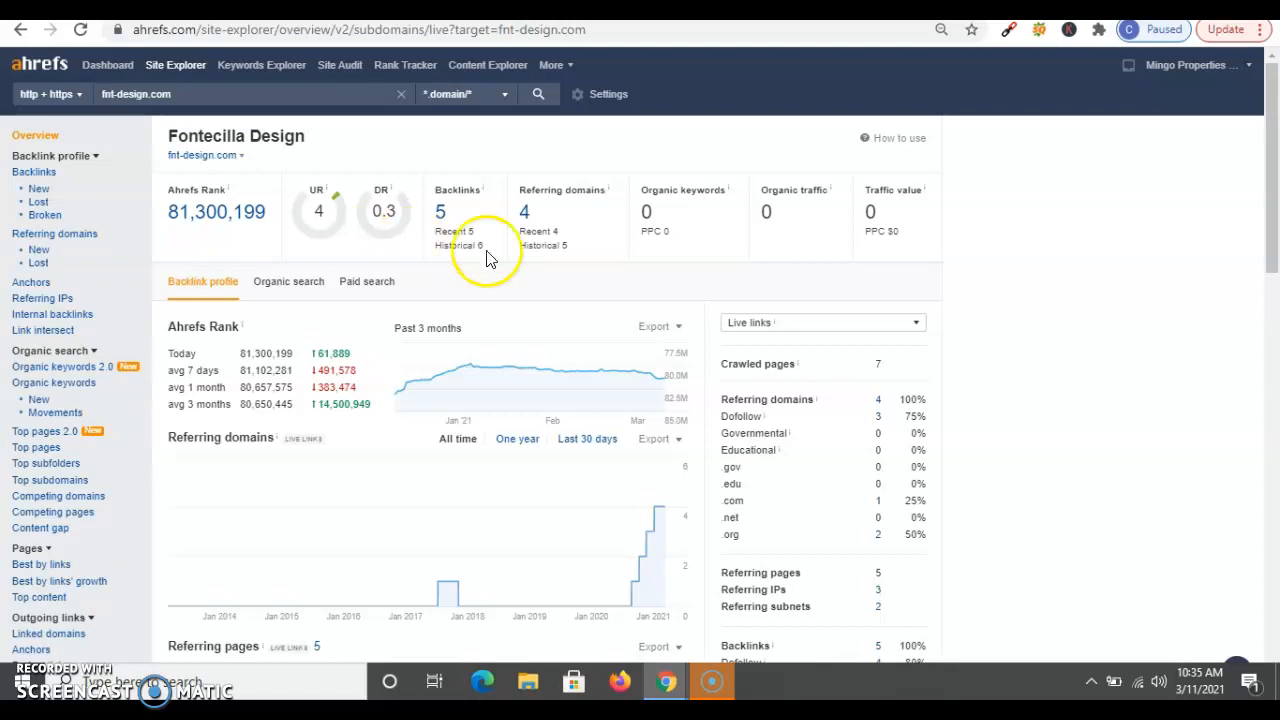
mouse_move(527, 218)
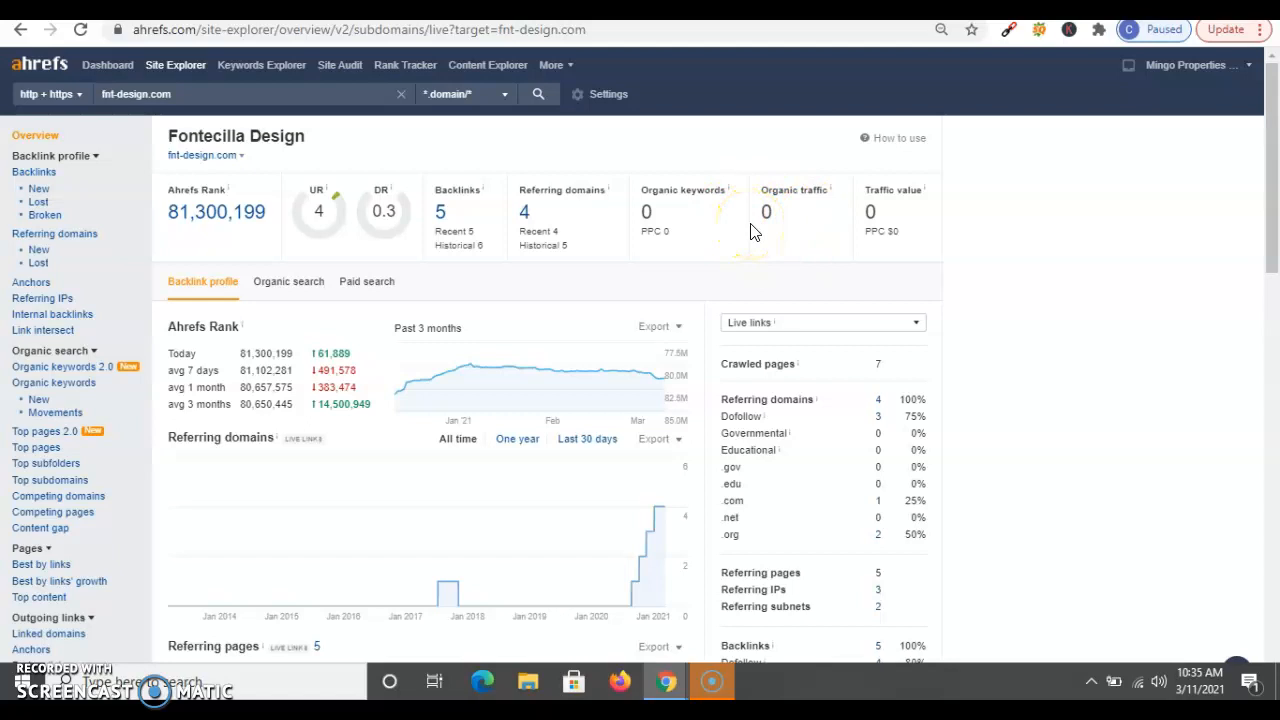
mouse_move(753, 230)
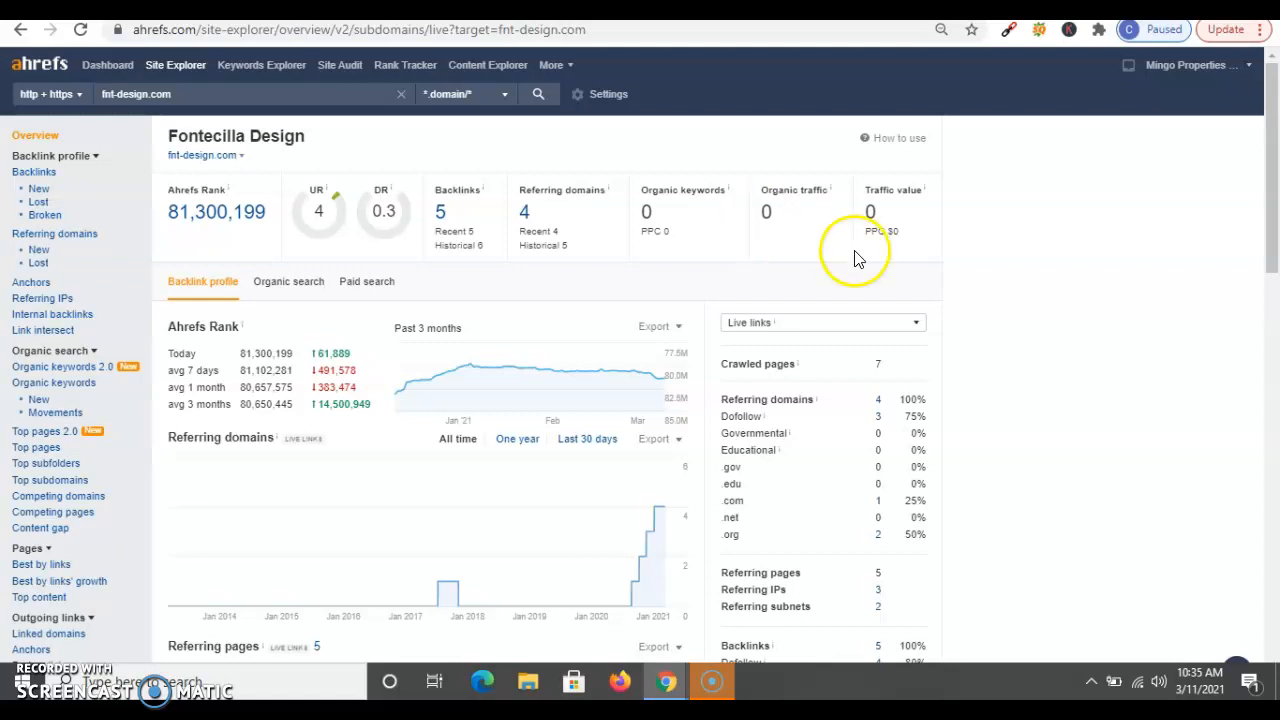
mouse_move(535, 225)
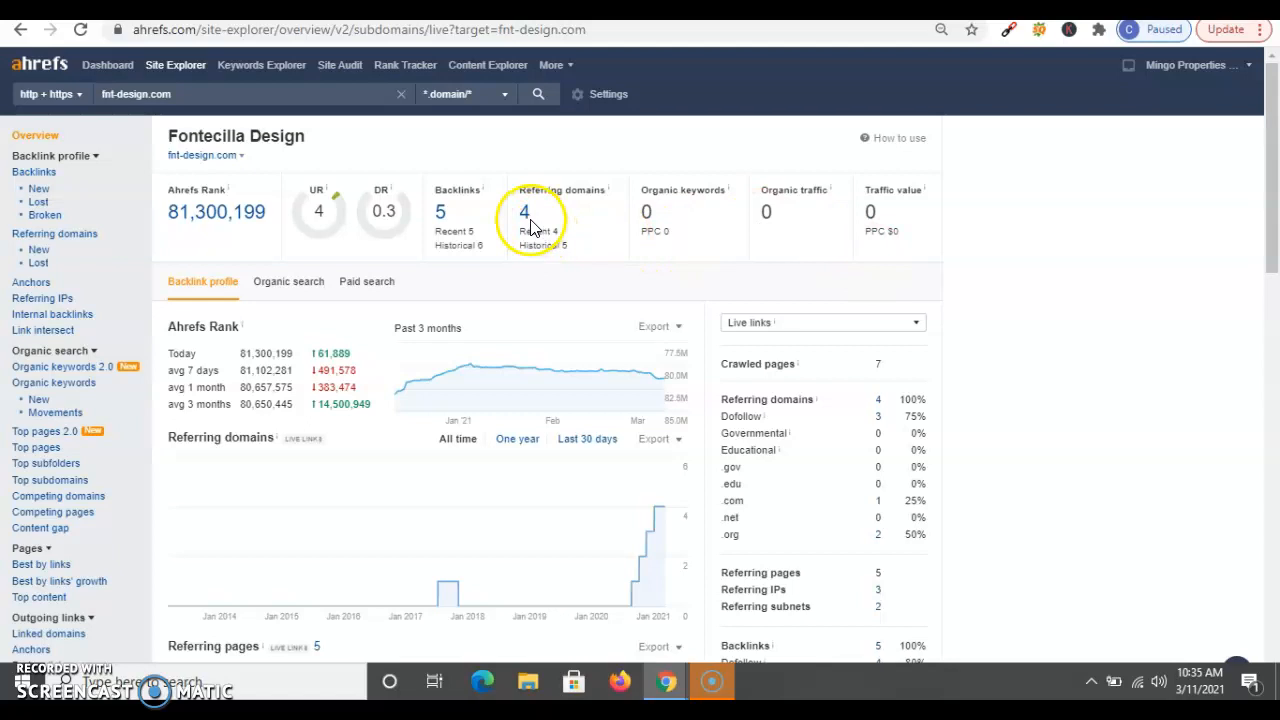
Step: List fnt-design.com's four referring domains, then go back to Overview
left_click(524, 211)
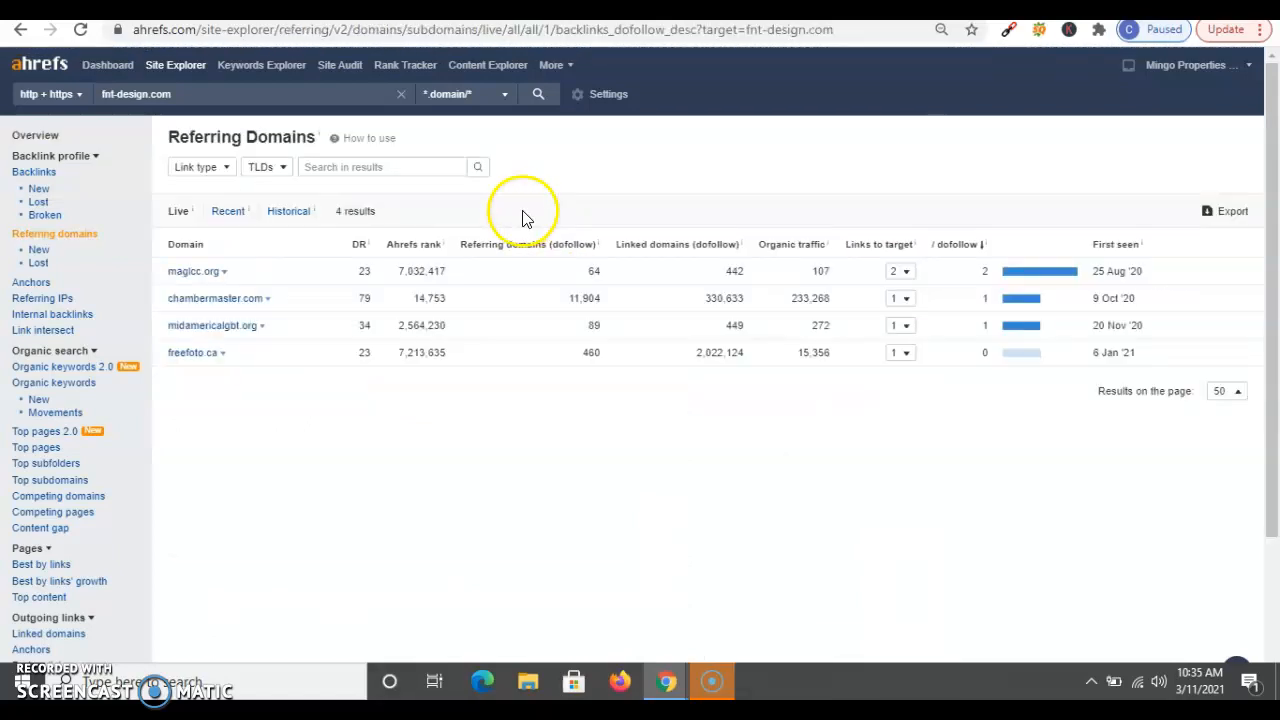
mouse_move(328, 345)
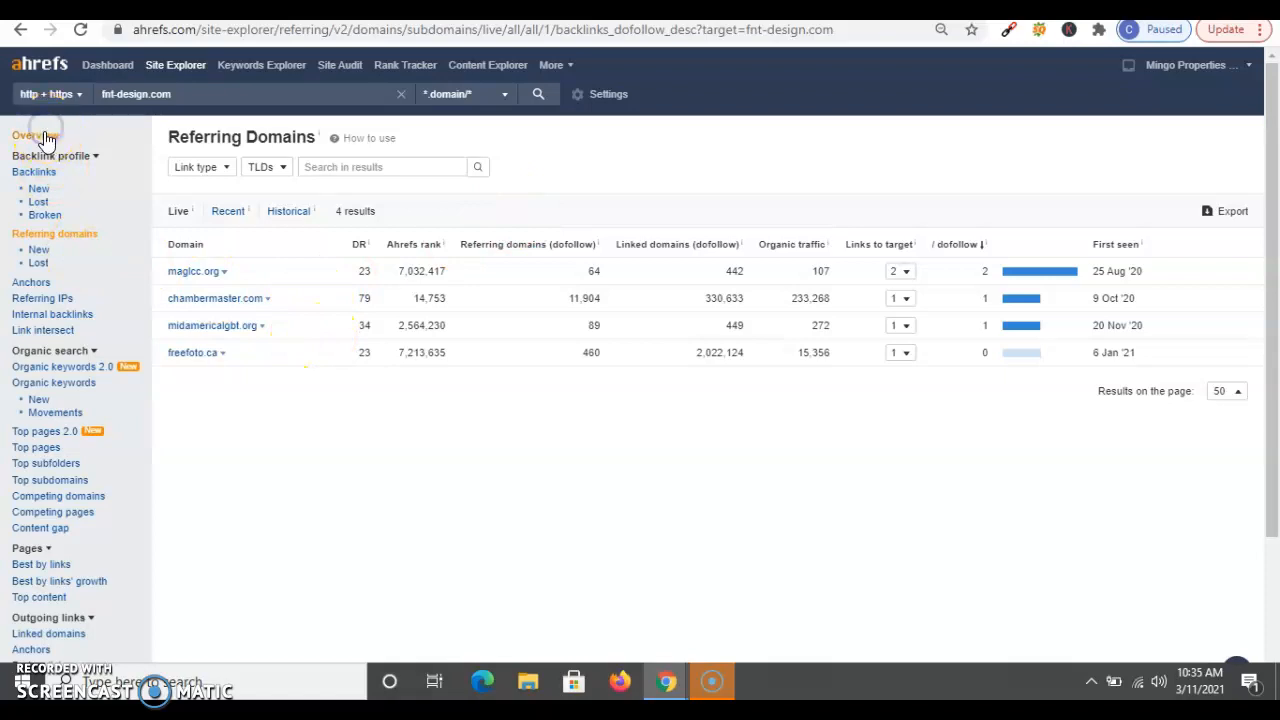
left_click(34, 135)
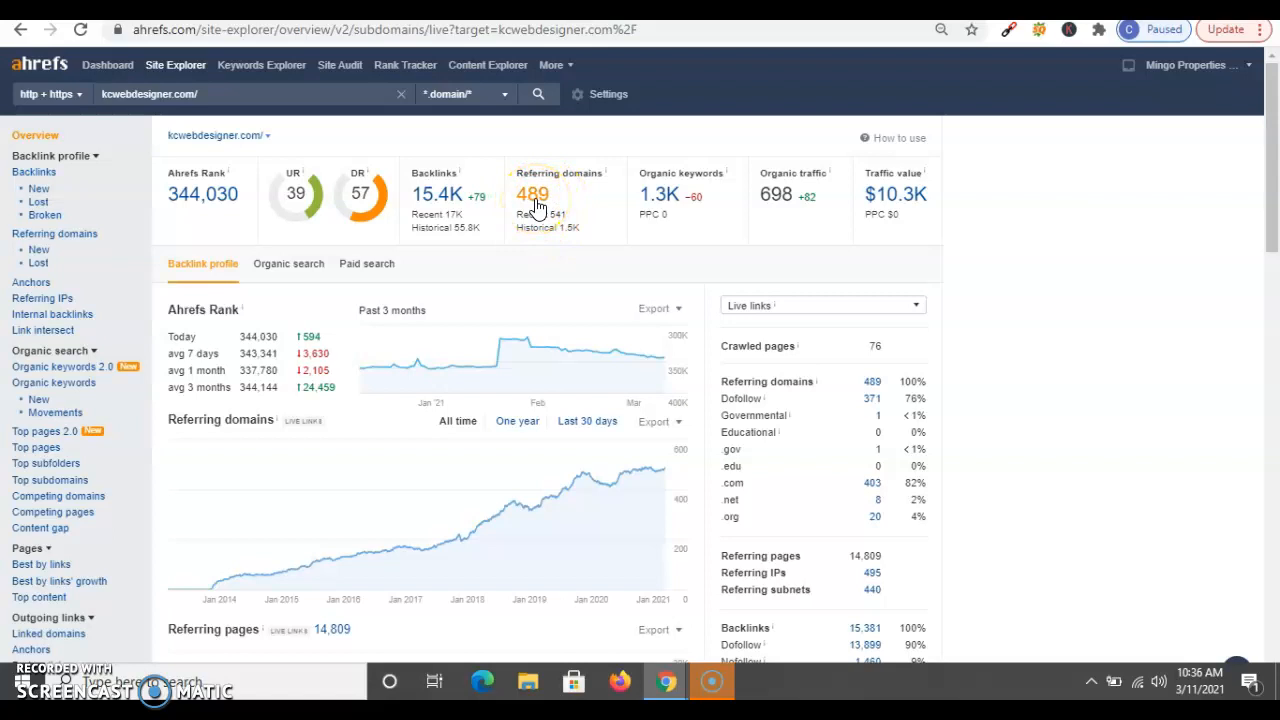
mouse_move(490, 270)
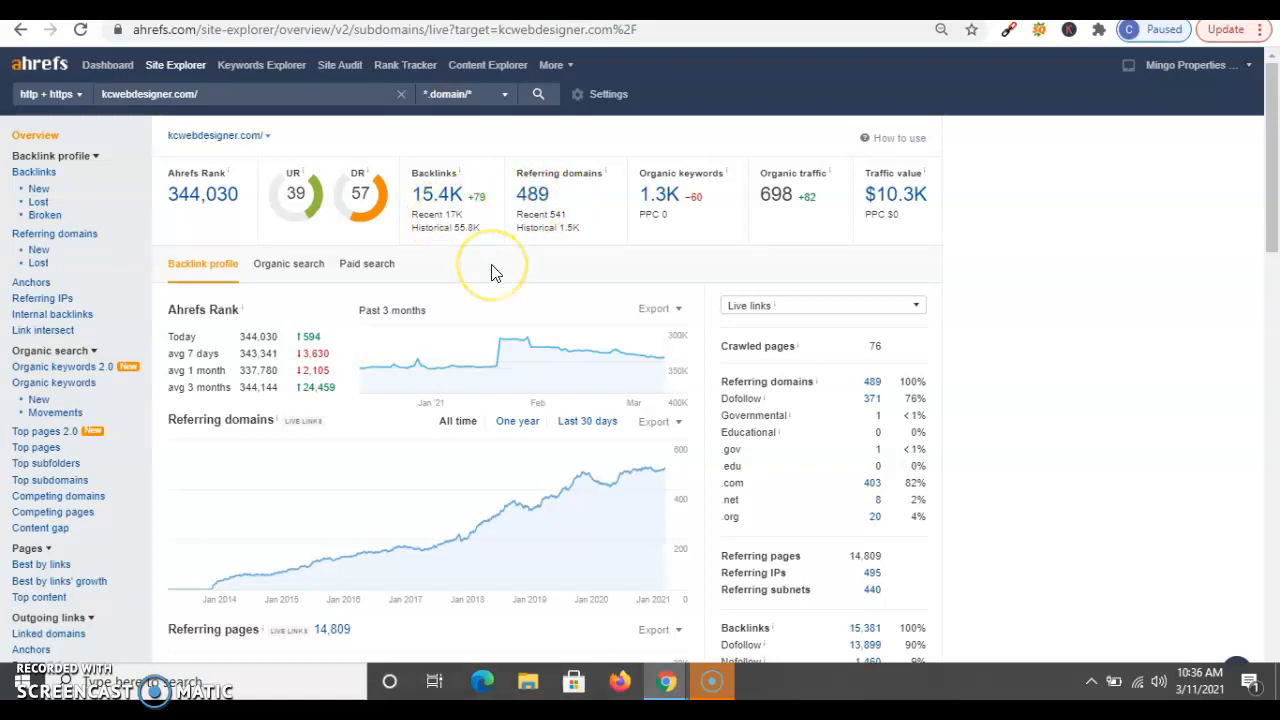
mouse_move(685, 195)
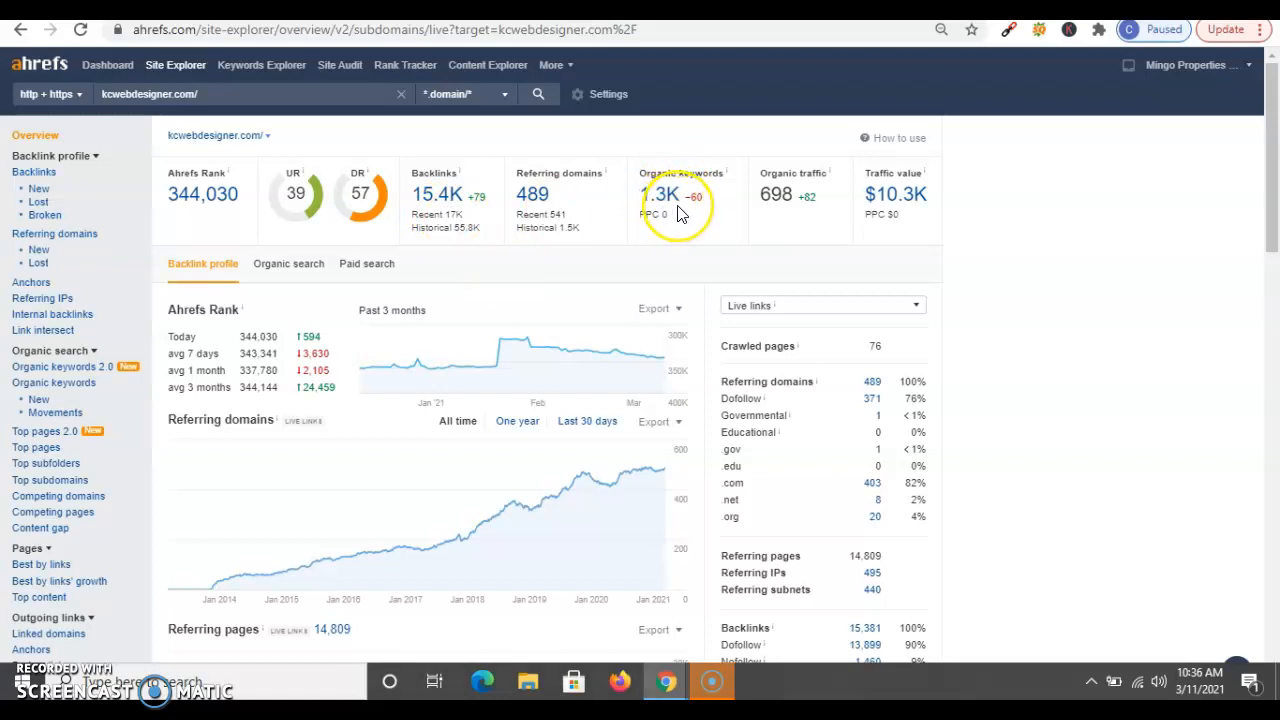
mouse_move(917, 200)
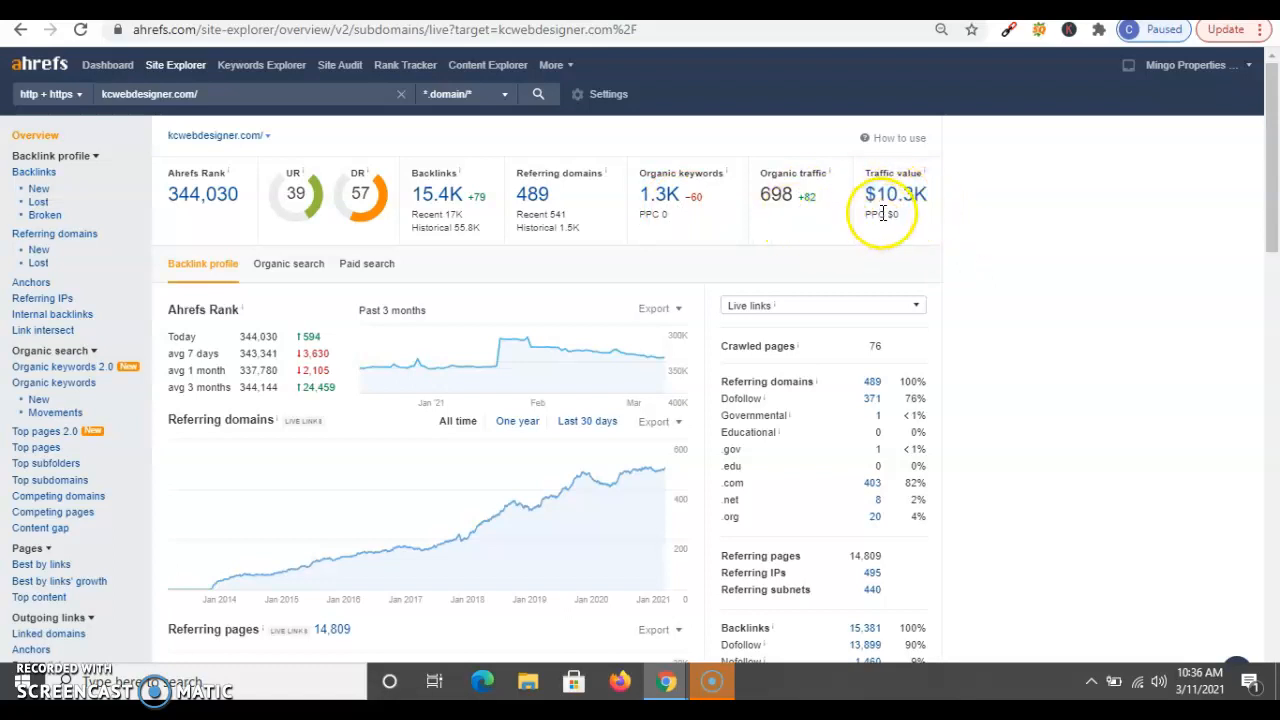
mouse_move(1018, 318)
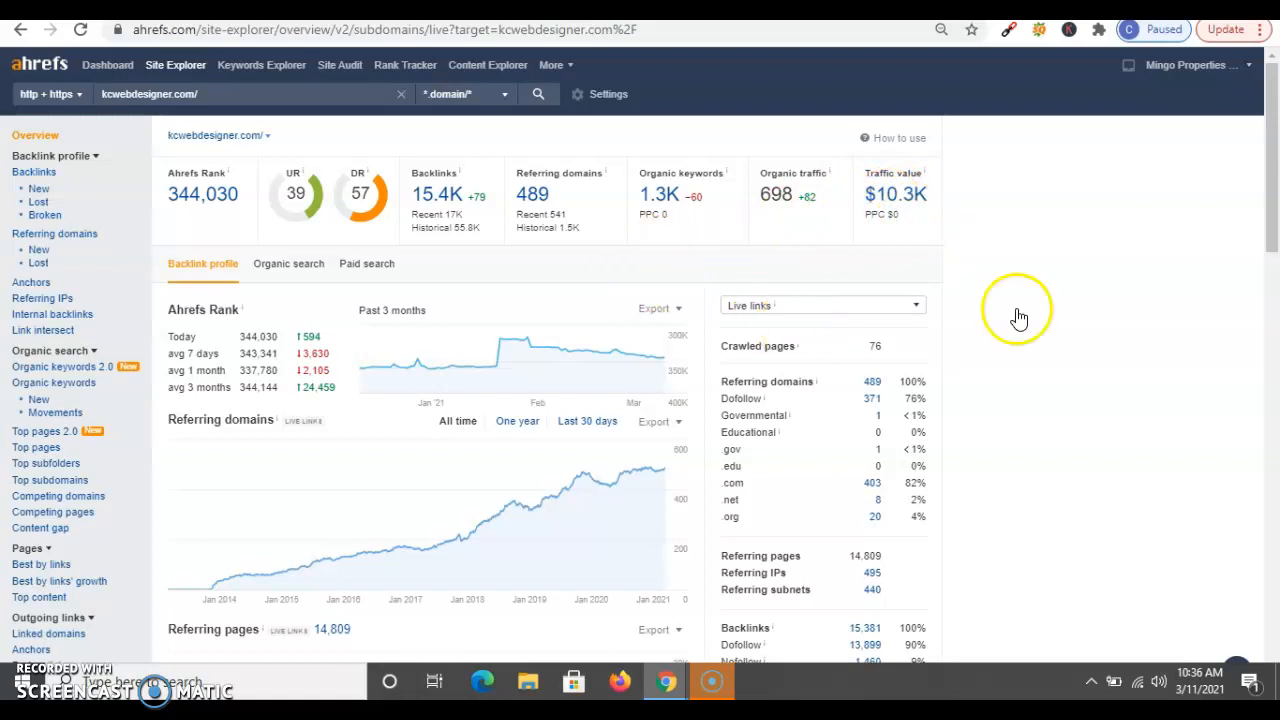
mouse_move(1270, 248)
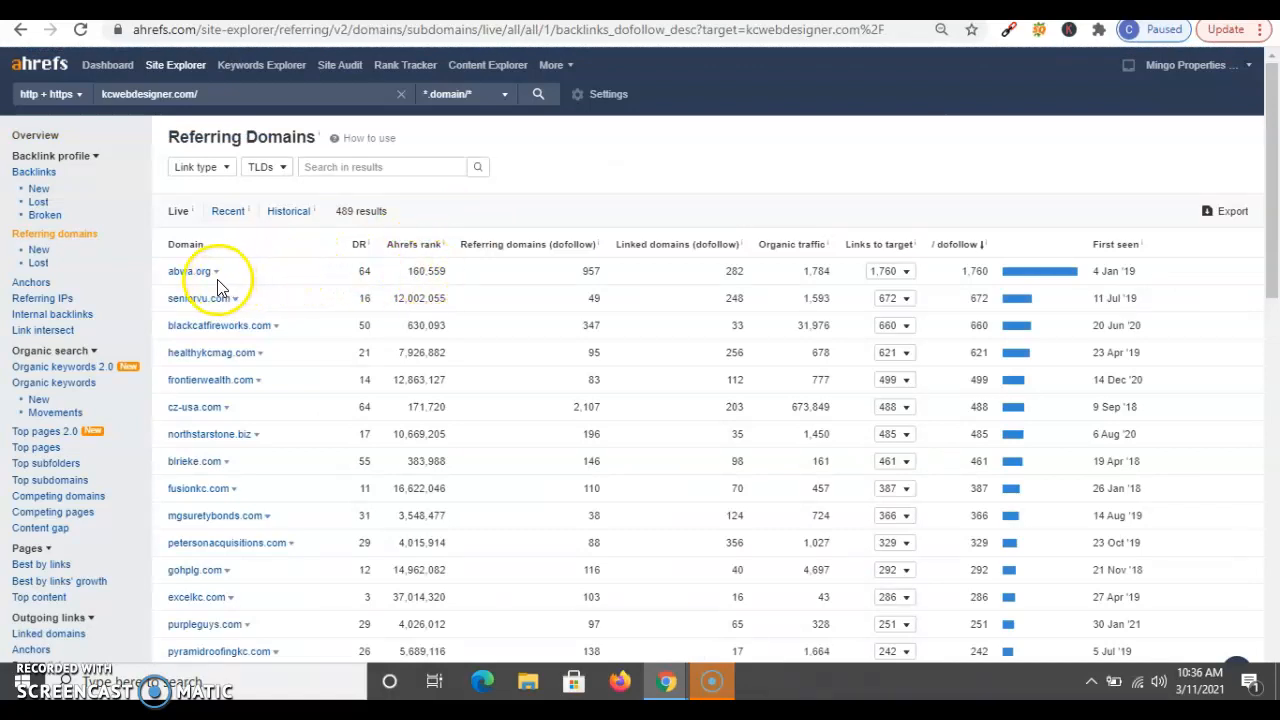
mouse_move(250, 495)
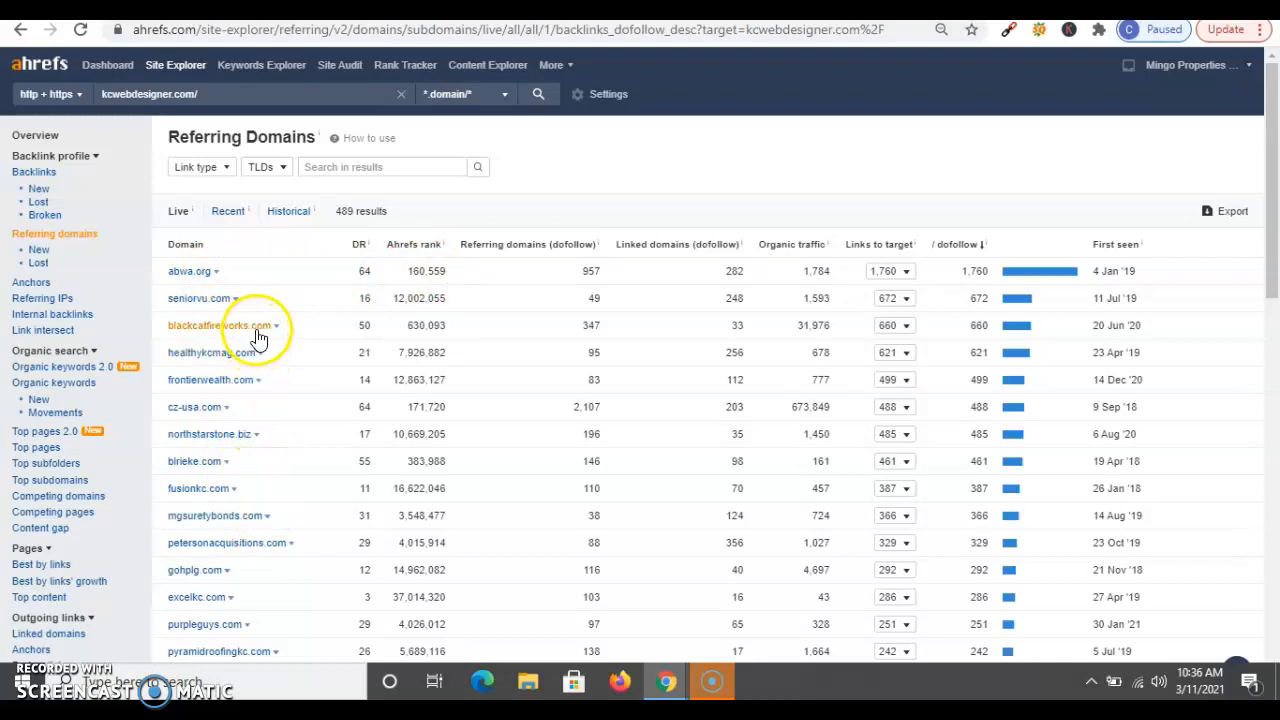
mouse_move(267, 443)
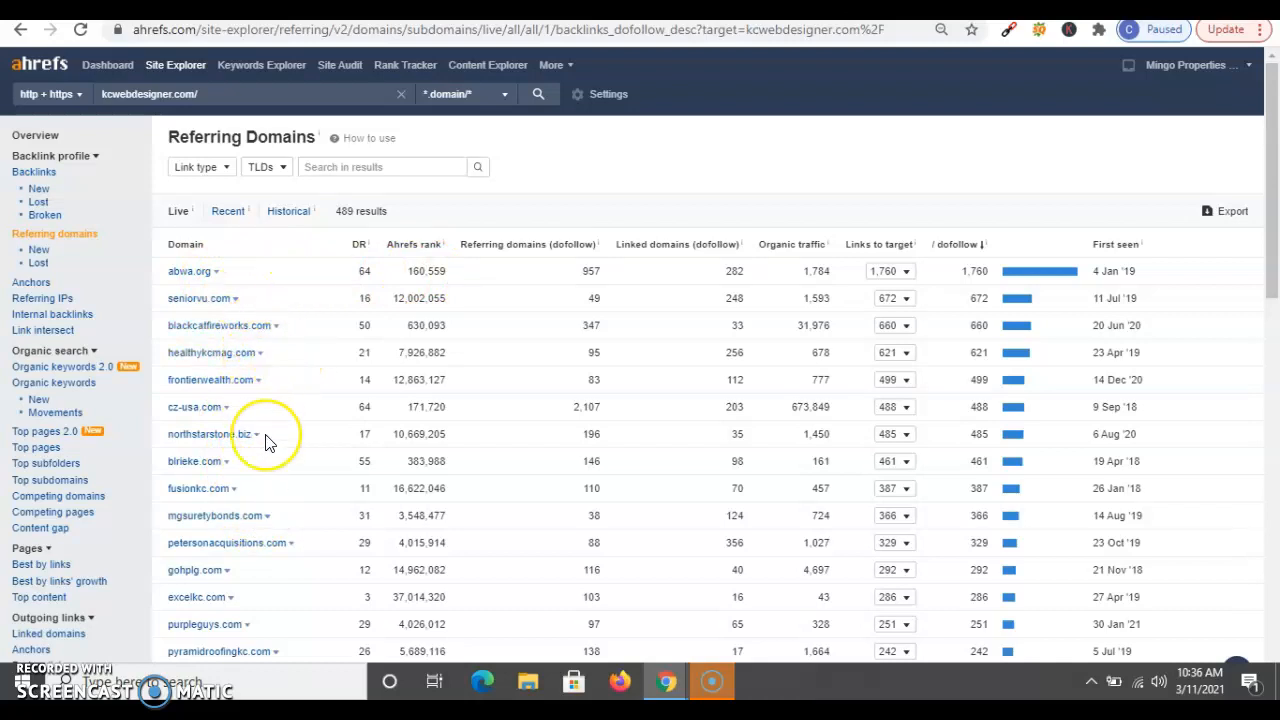
mouse_move(268, 442)
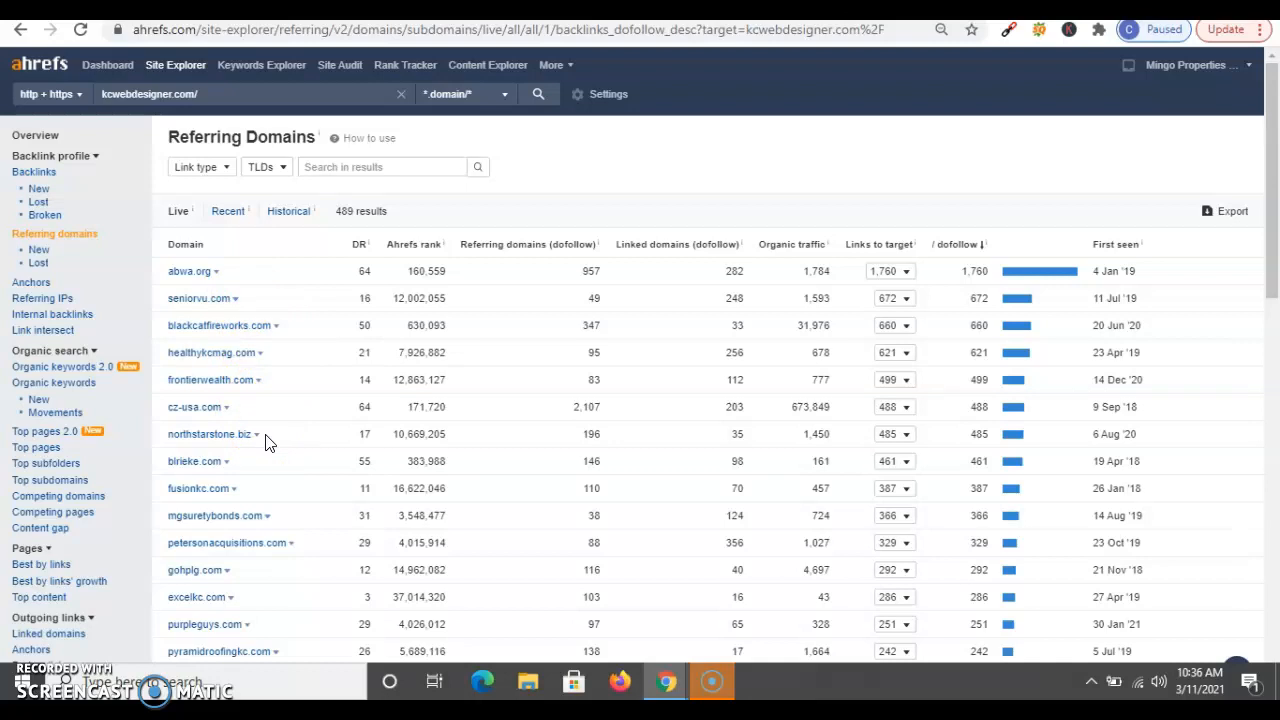
mouse_move(35, 135)
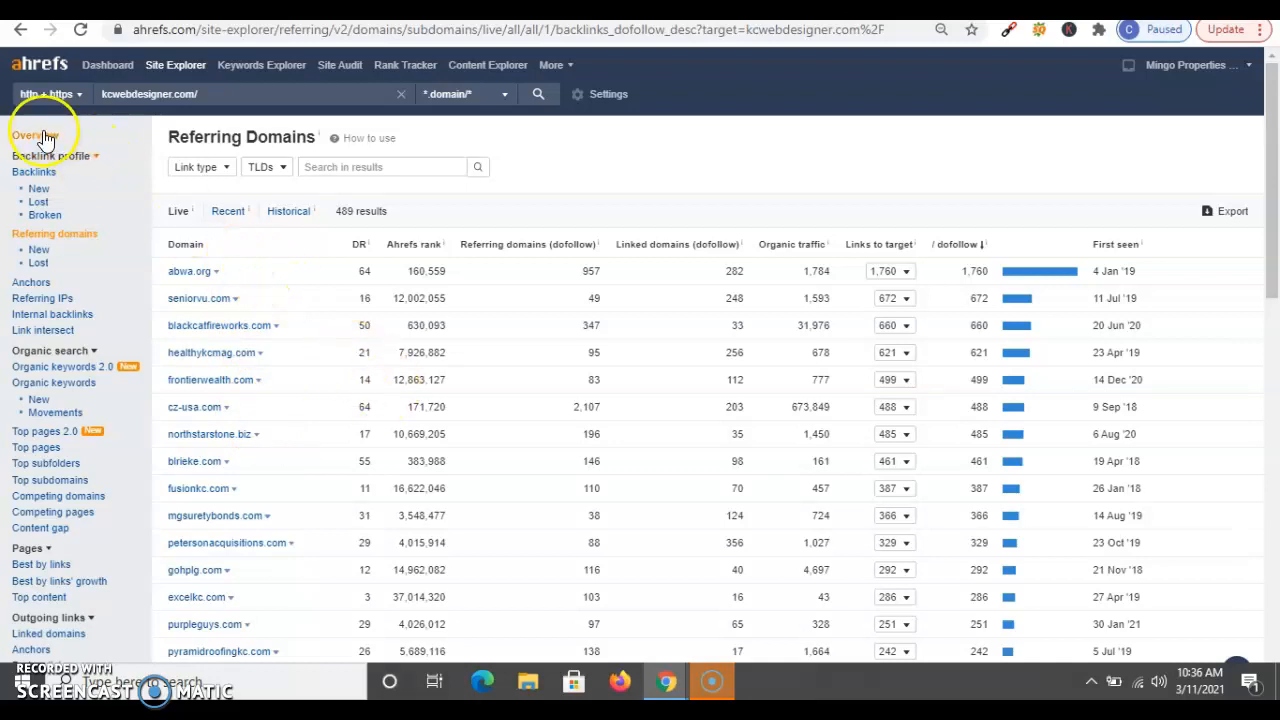
Step: Leave the 489-domain referring domains list and reload kcwebdesigner.com's Overview
left_click(35, 135)
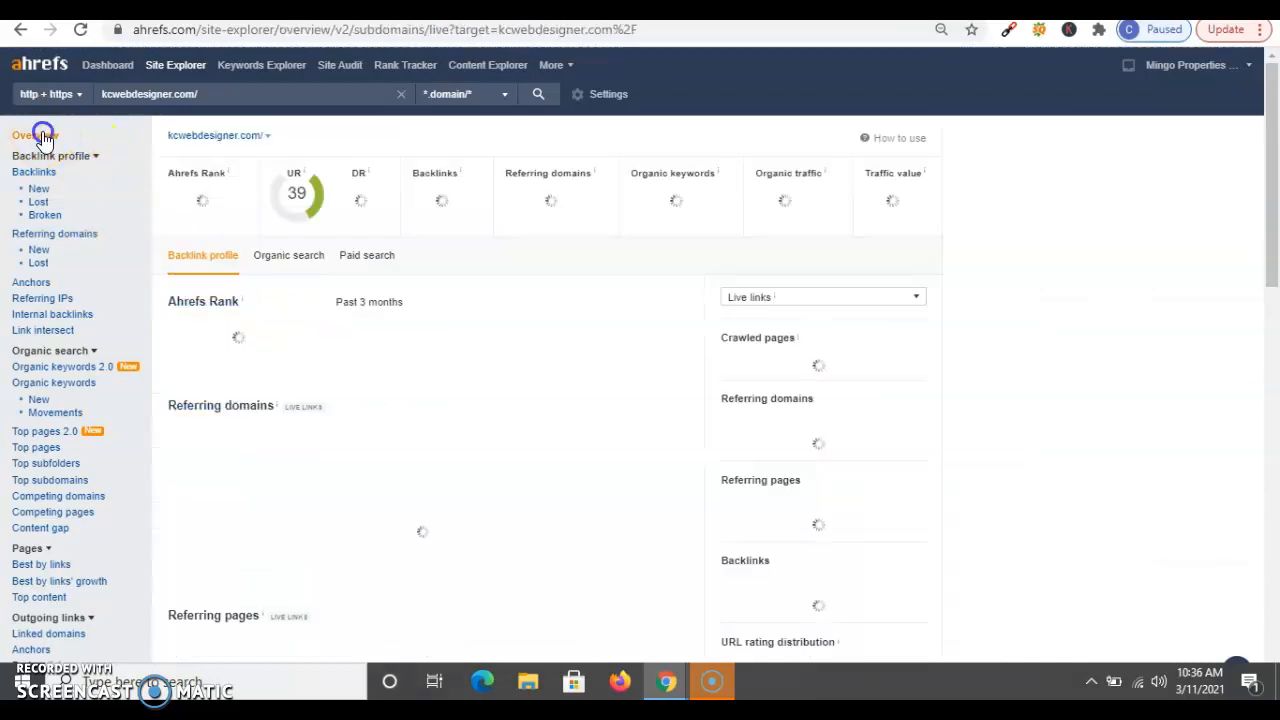